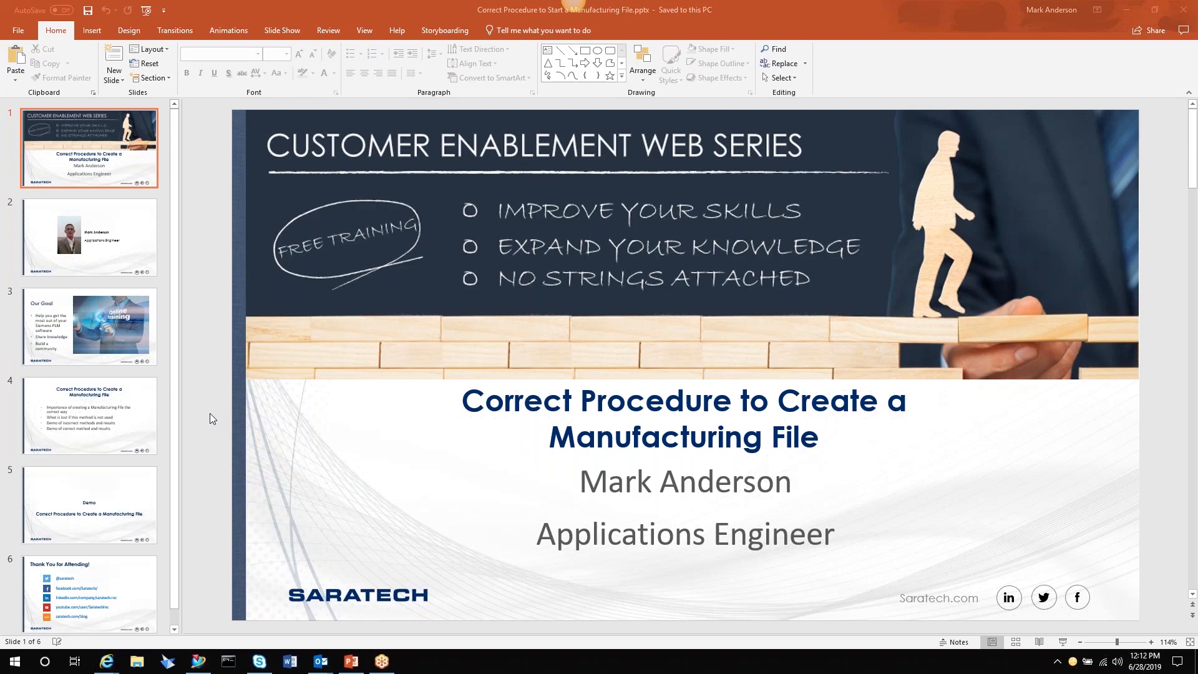
Browse into First_Look_v12 > core-insert and select Core-insert_x_t.prt to open it
{"action": "left_click", "coordinate": [88, 504]}
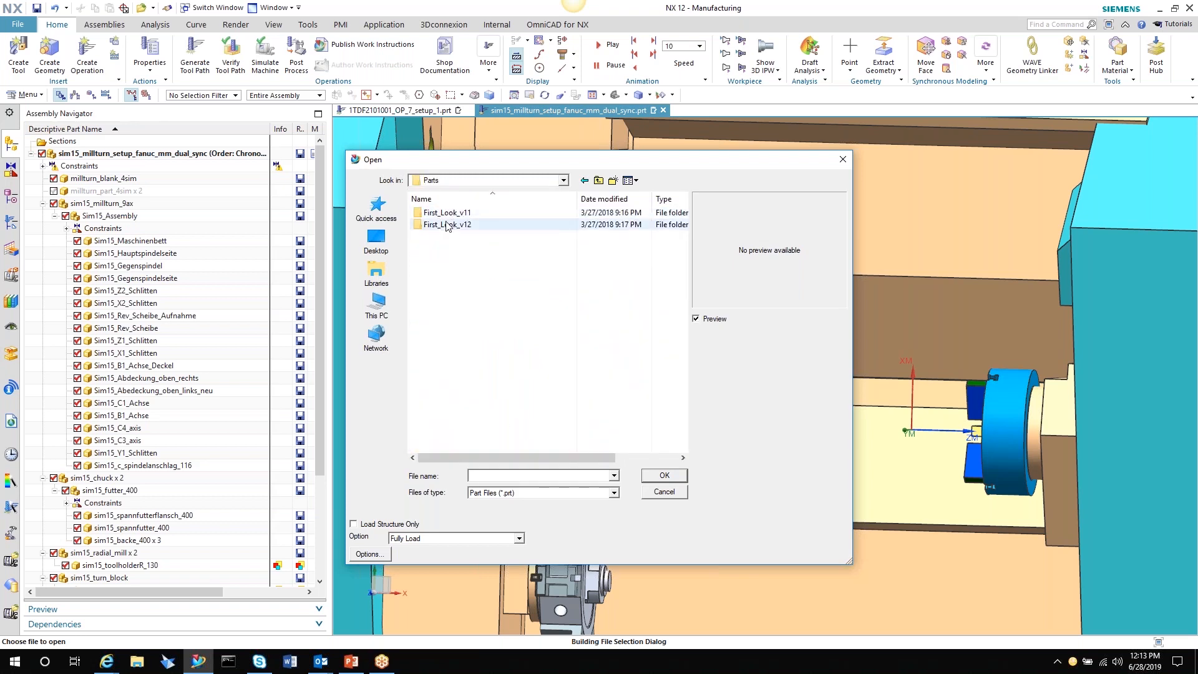
{"action": "double_click", "coordinate": [447, 224]}
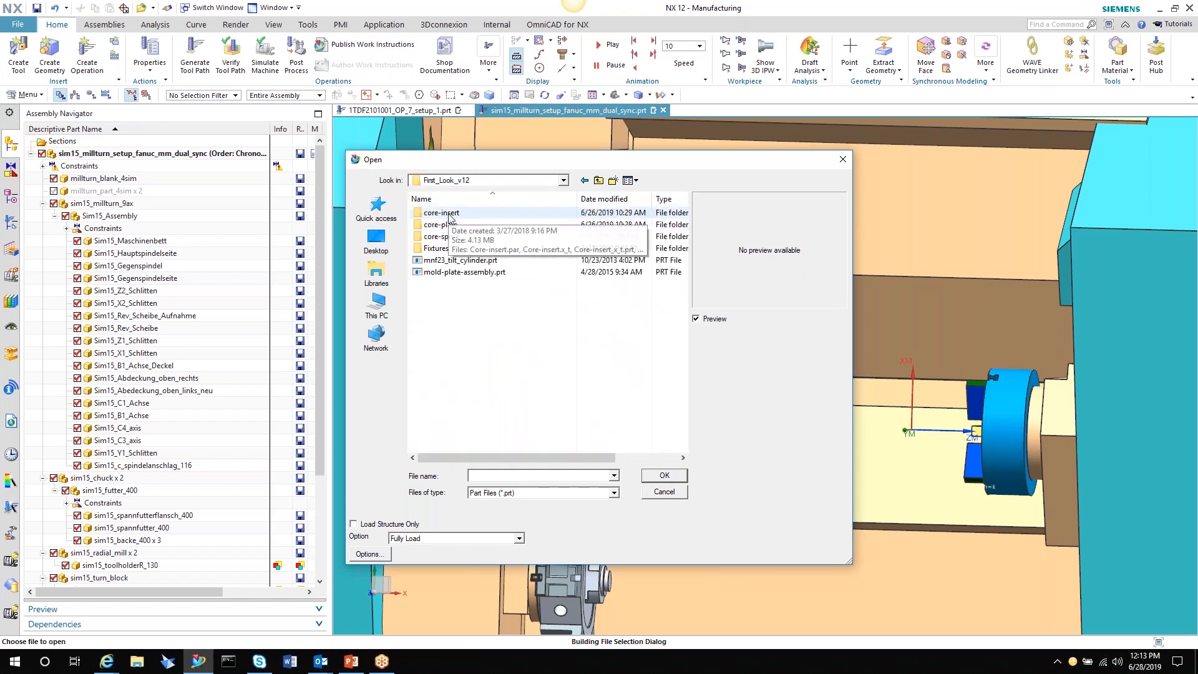
{"action": "double_click", "coordinate": [442, 212]}
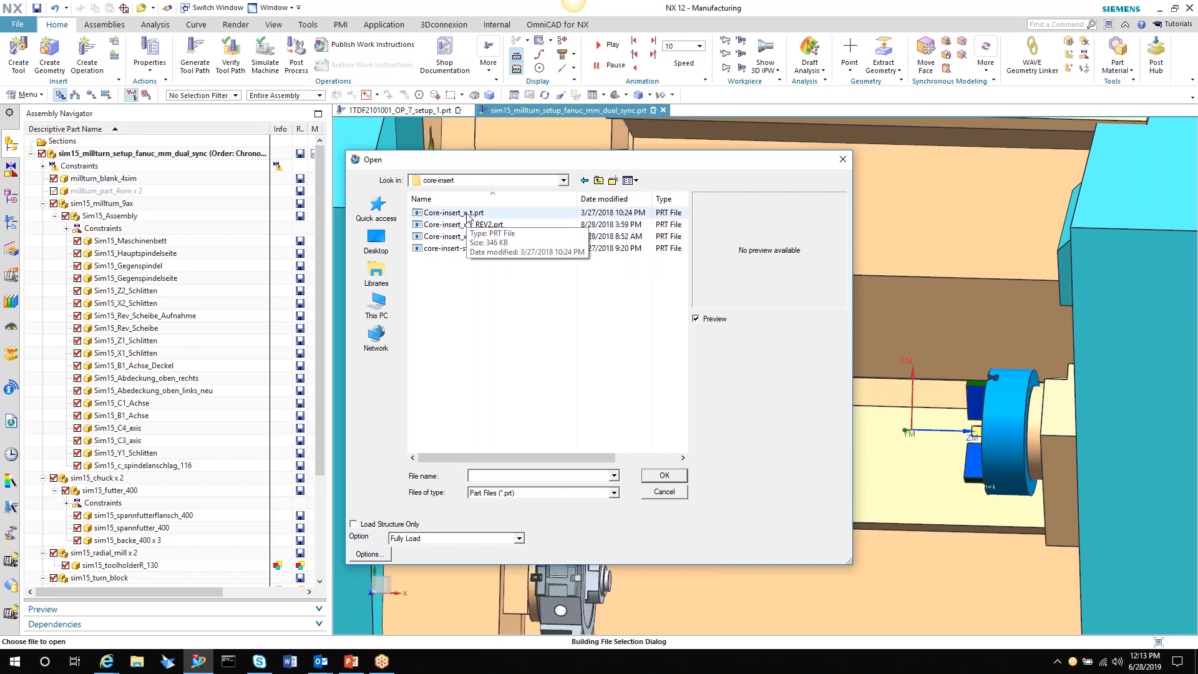
{"action": "left_click", "coordinate": [661, 474]}
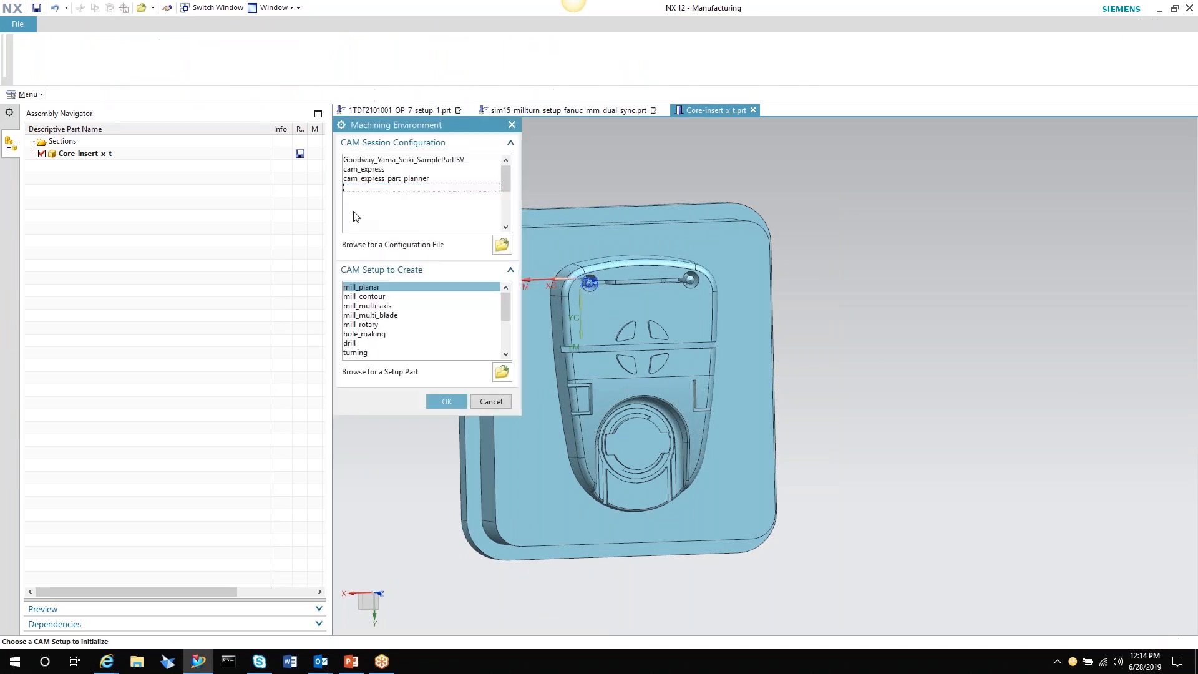
Initialize the machining environment with cam_general configuration and mill_planar setup
{"action": "left_click", "coordinate": [363, 188]}
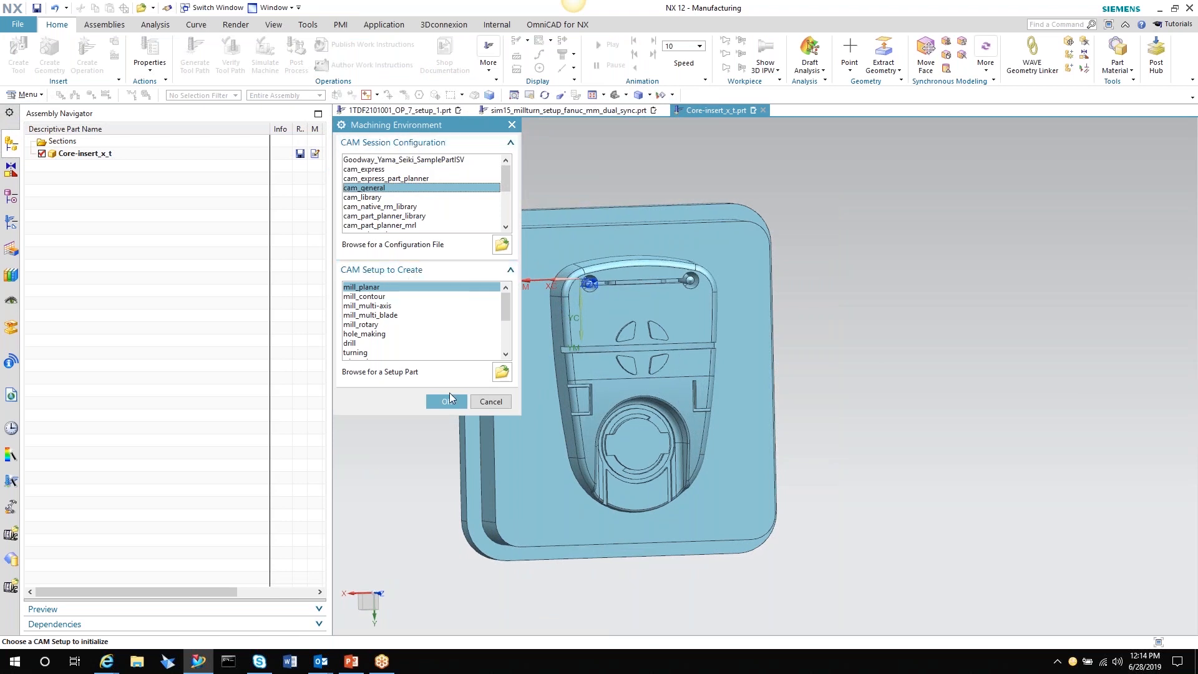
{"action": "left_click", "coordinate": [447, 401]}
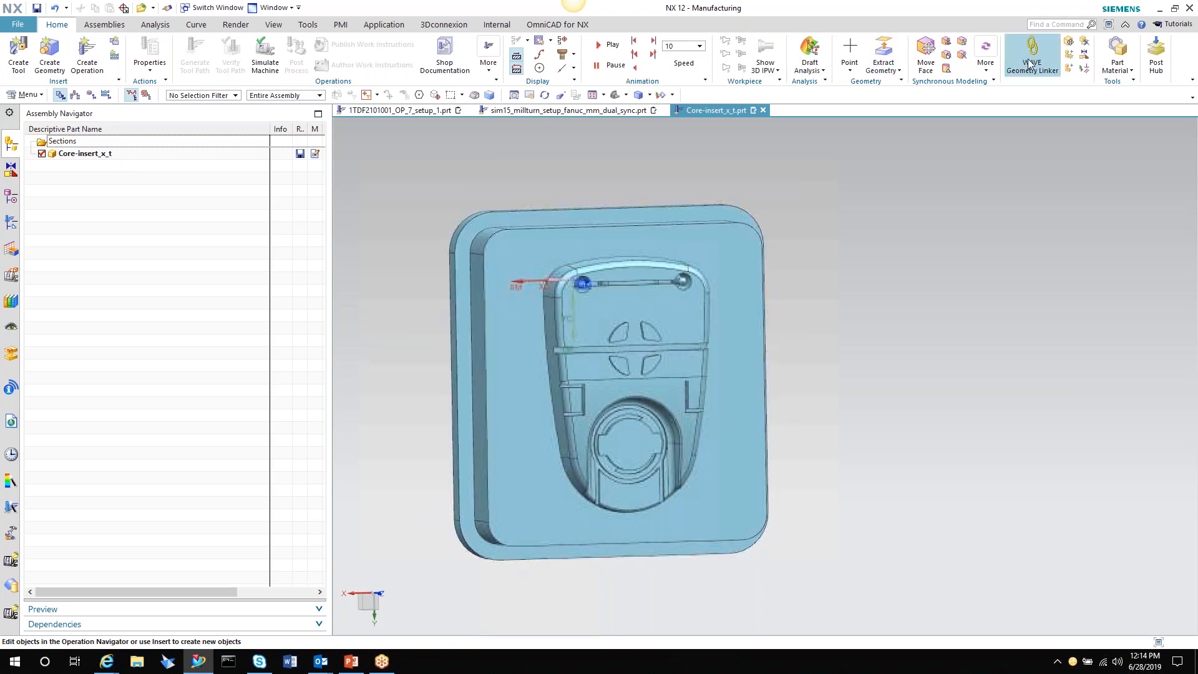
{"action": "left_click", "coordinate": [1031, 55]}
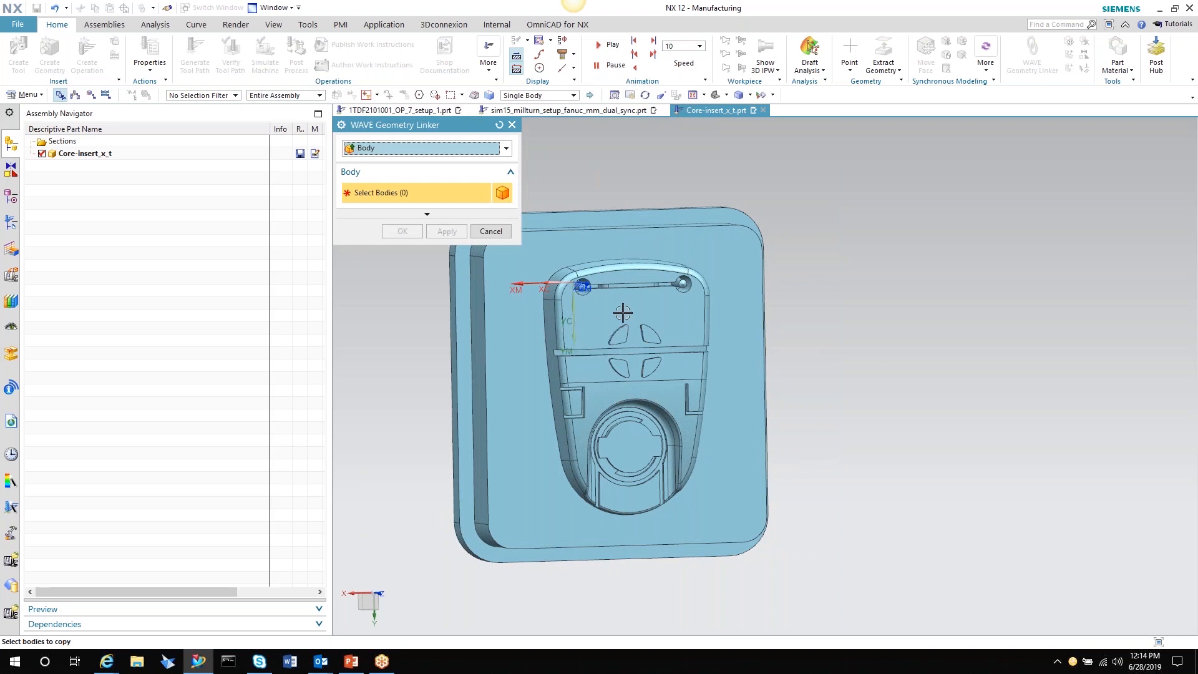
{"action": "mouse_move", "coordinate": [640, 380]}
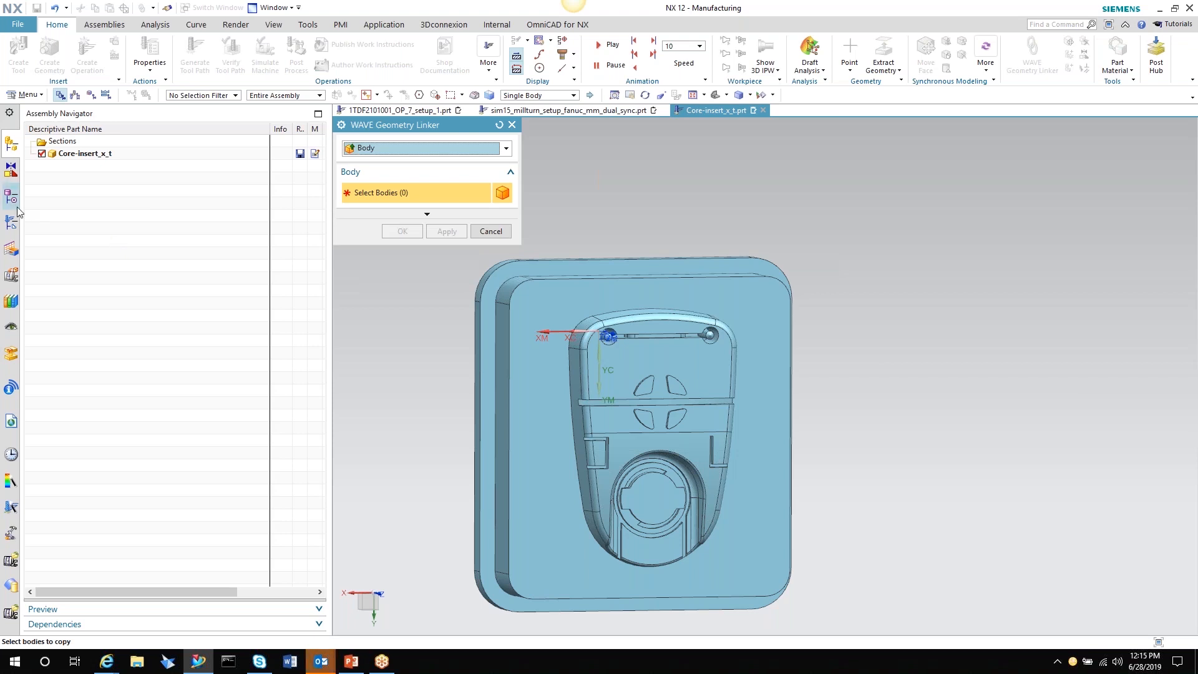
{"action": "left_click", "coordinate": [11, 193]}
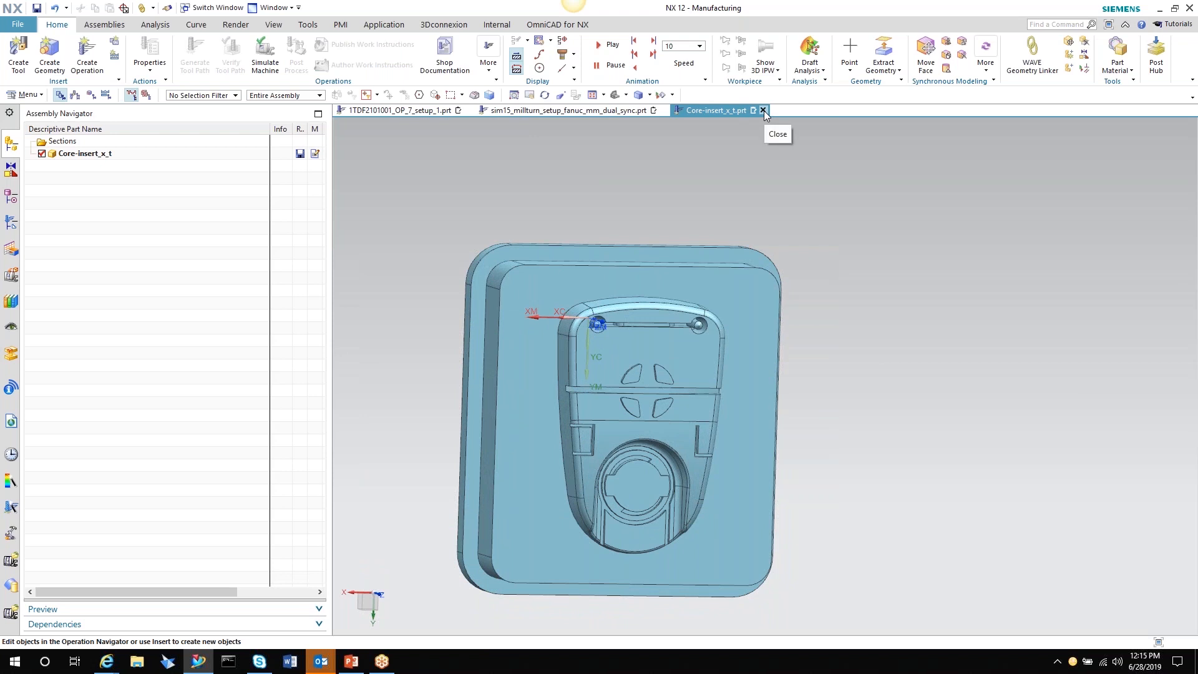
{"action": "mouse_move", "coordinate": [762, 112]}
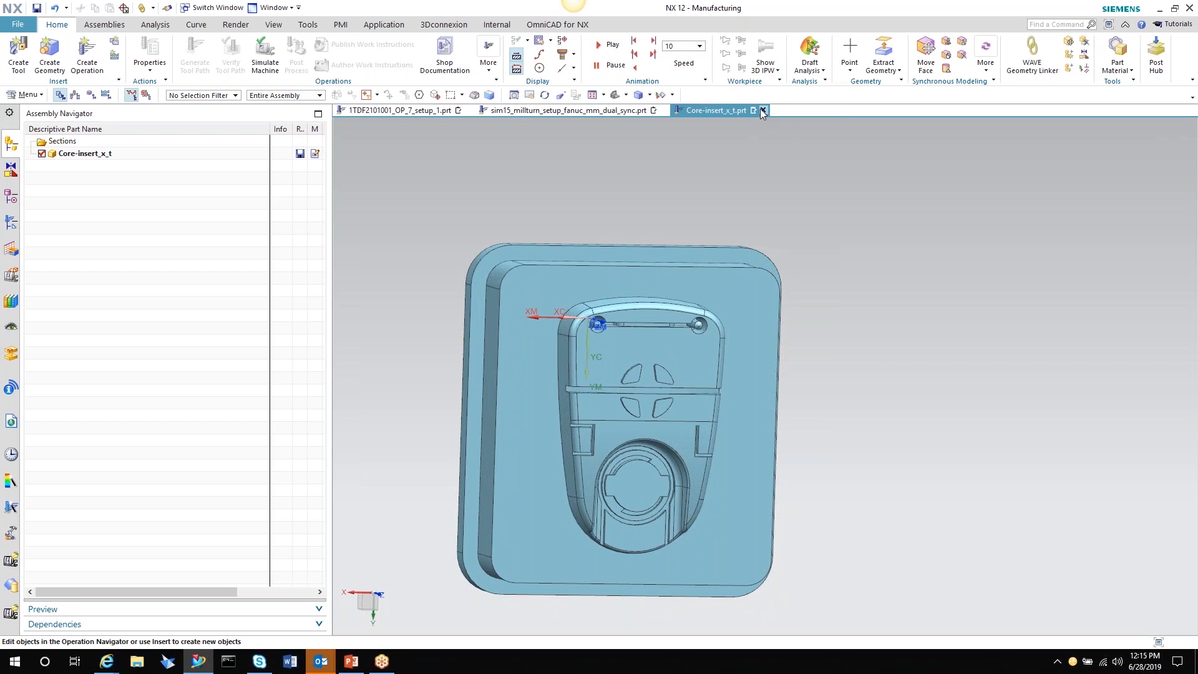
{"action": "mouse_move", "coordinate": [761, 111]}
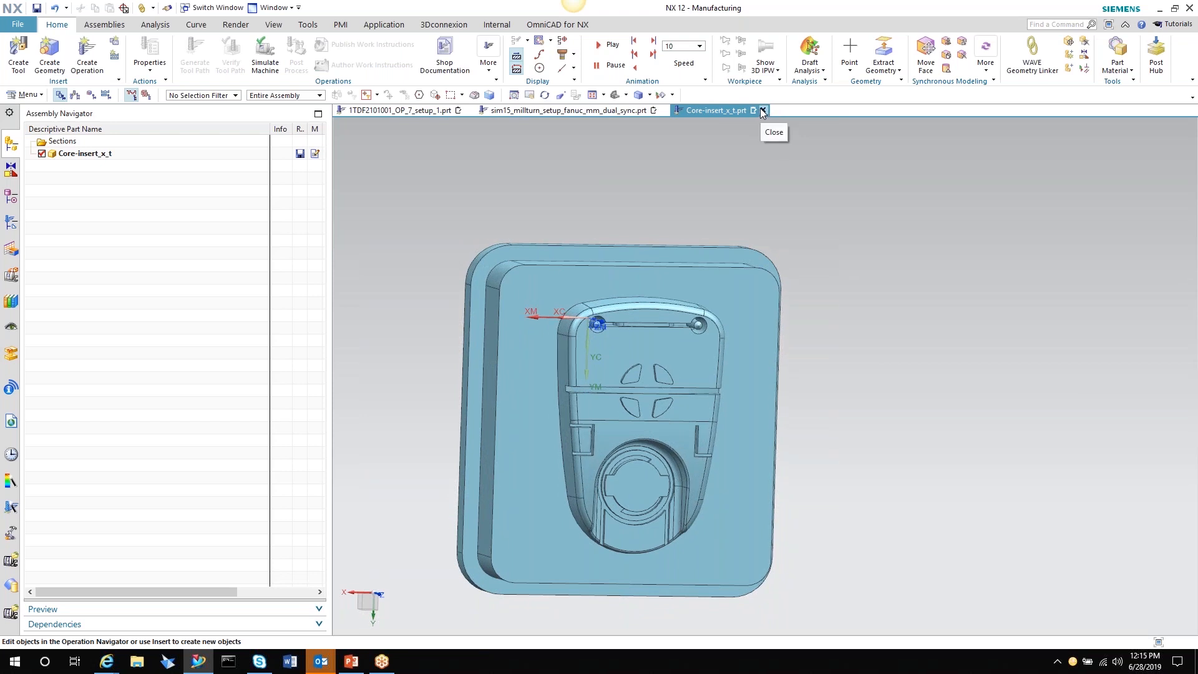
Close Core-insert_x_t.prt without saving and reopen it unmodified
{"action": "left_click", "coordinate": [761, 110]}
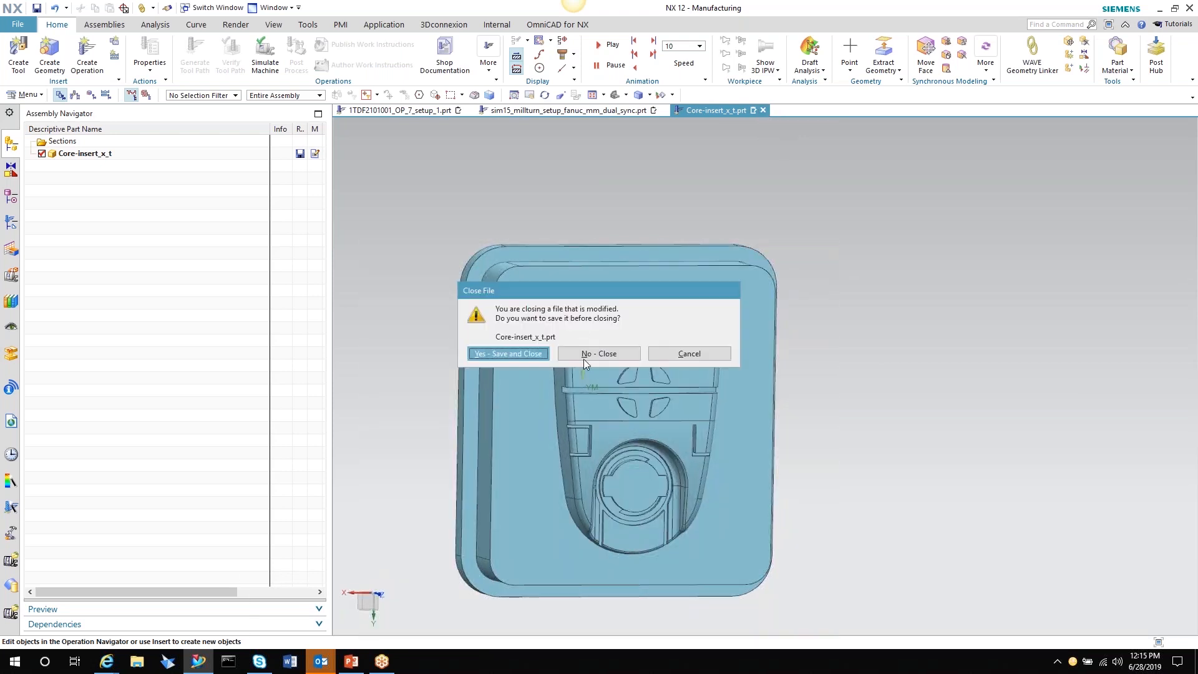
{"action": "left_click", "coordinate": [598, 353]}
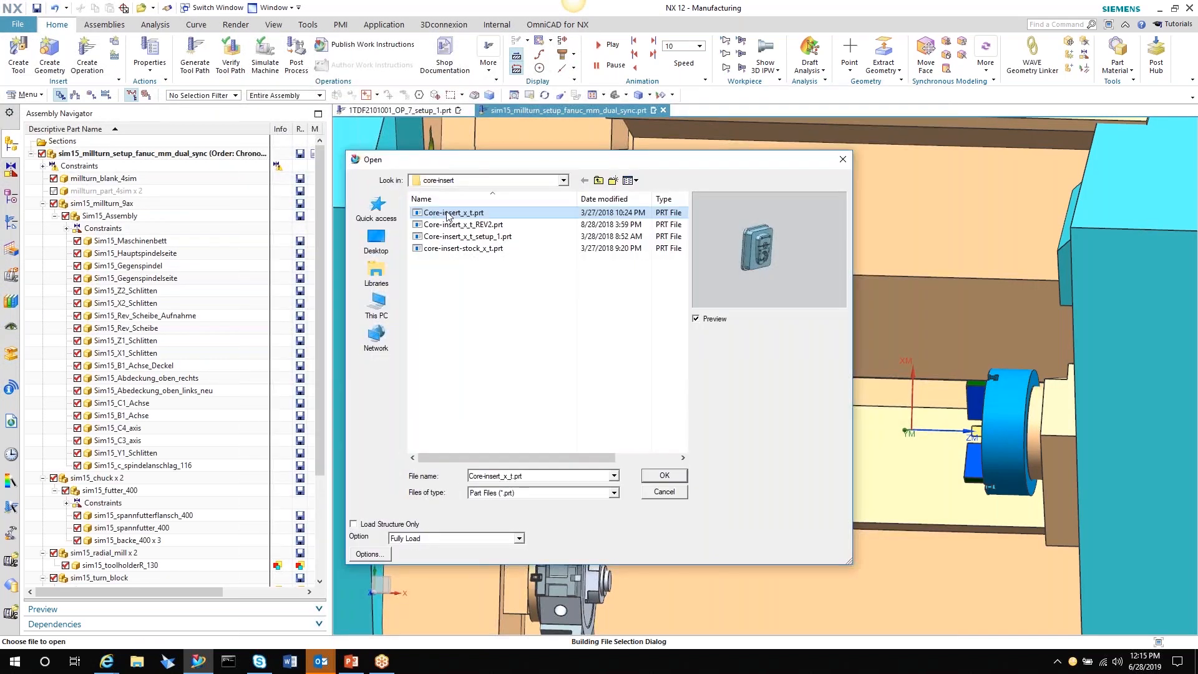
{"action": "left_click", "coordinate": [662, 476]}
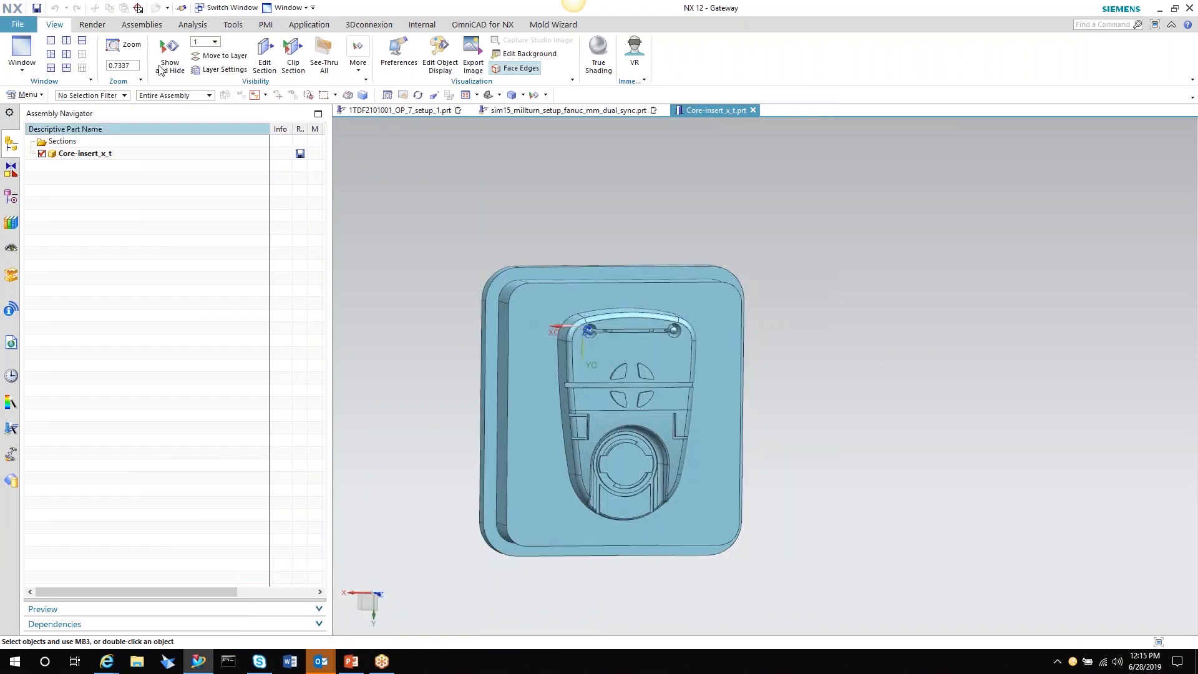
Create Core-insert_x_t_setup_2.prt from the Manufacturing General Setup template referencing Core-insert_x_t
{"action": "left_click", "coordinate": [16, 23]}
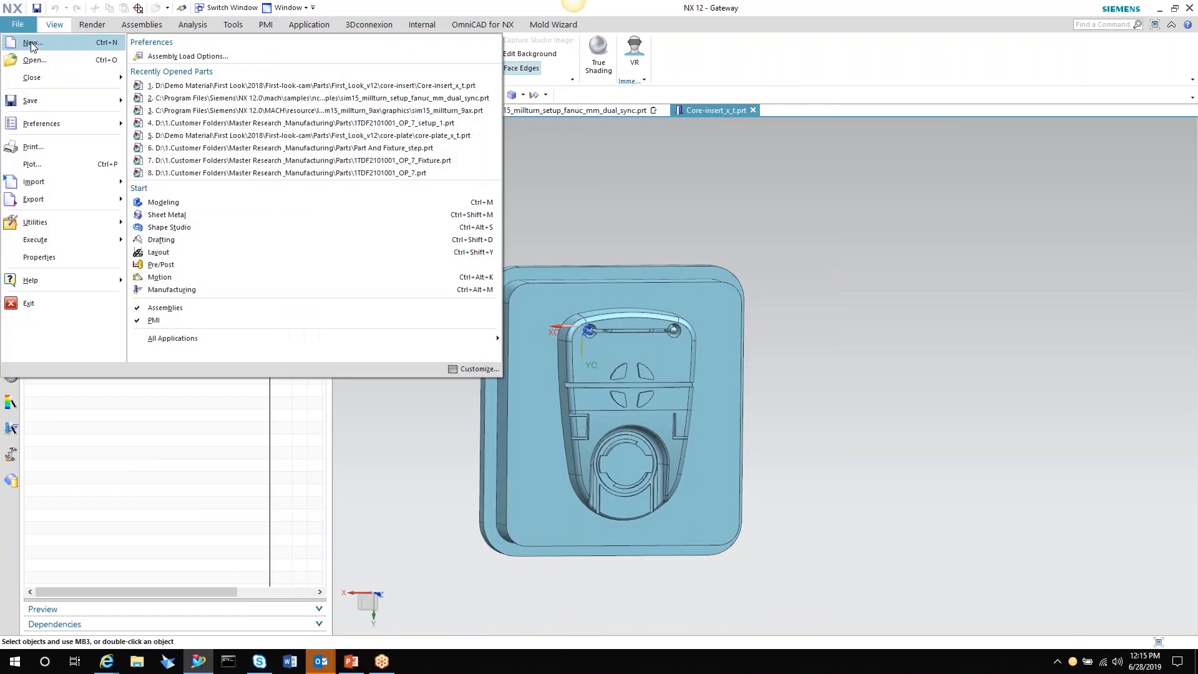
{"action": "left_click", "coordinate": [54, 25]}
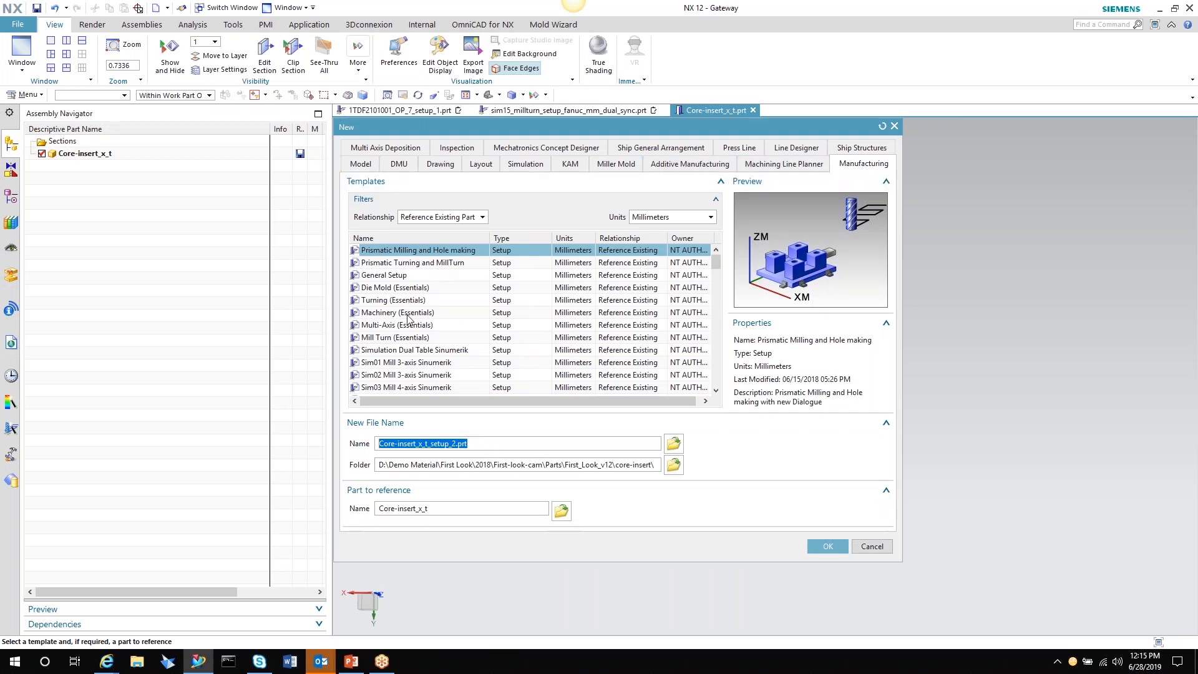
{"action": "mouse_move", "coordinate": [396, 339]}
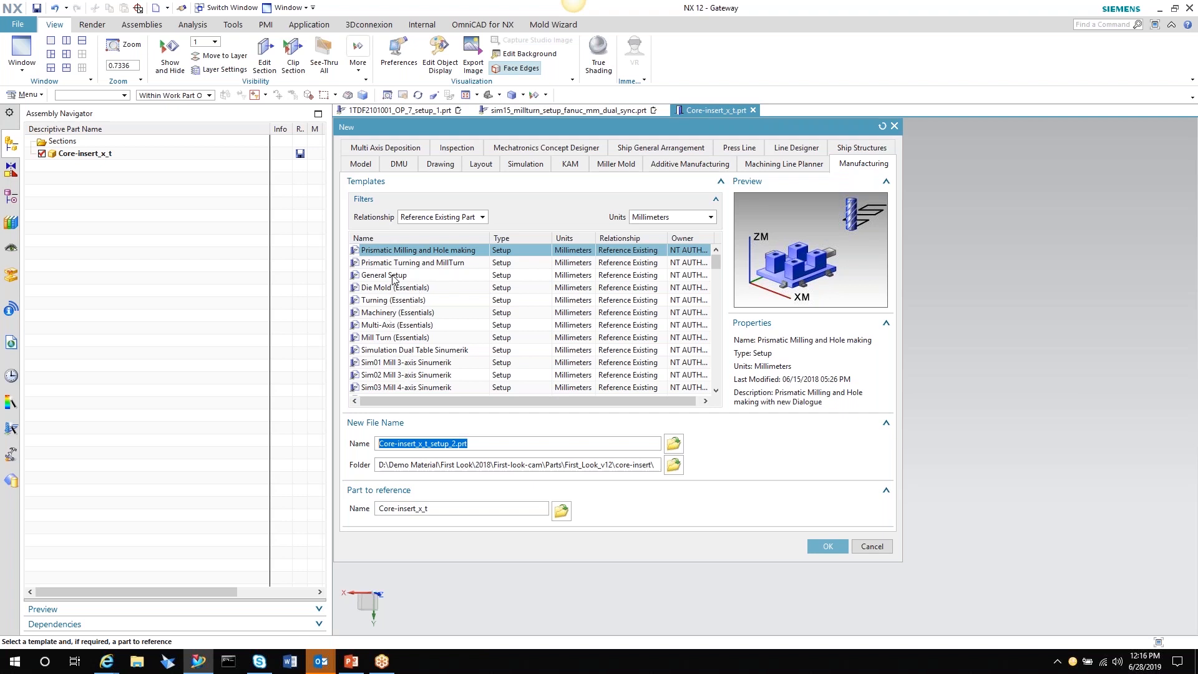
{"action": "left_click", "coordinate": [384, 275]}
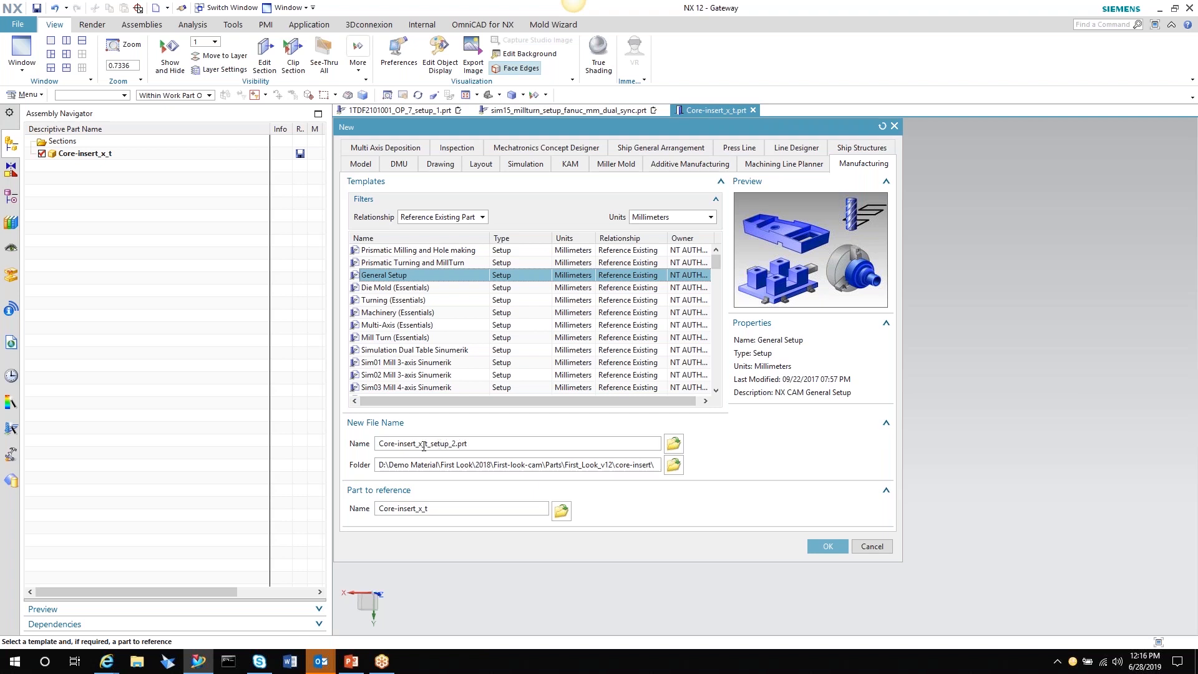
{"action": "double_click", "coordinate": [449, 443]}
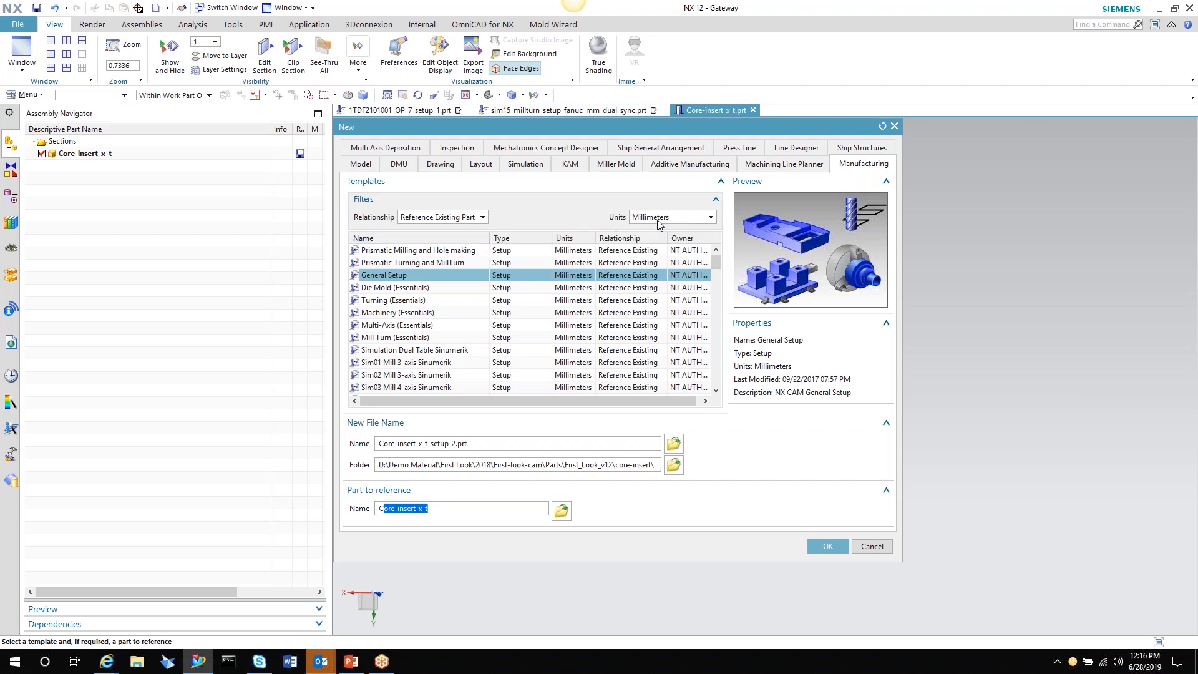
{"action": "mouse_move", "coordinate": [655, 223]}
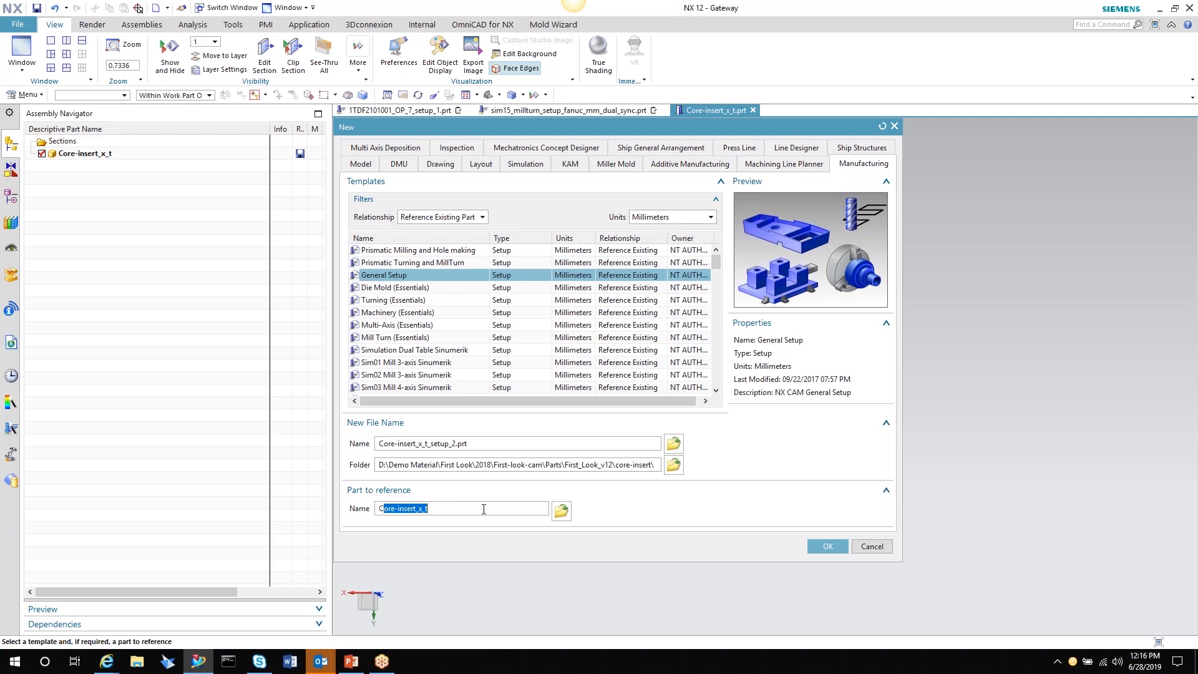
{"action": "left_click", "coordinate": [825, 545]}
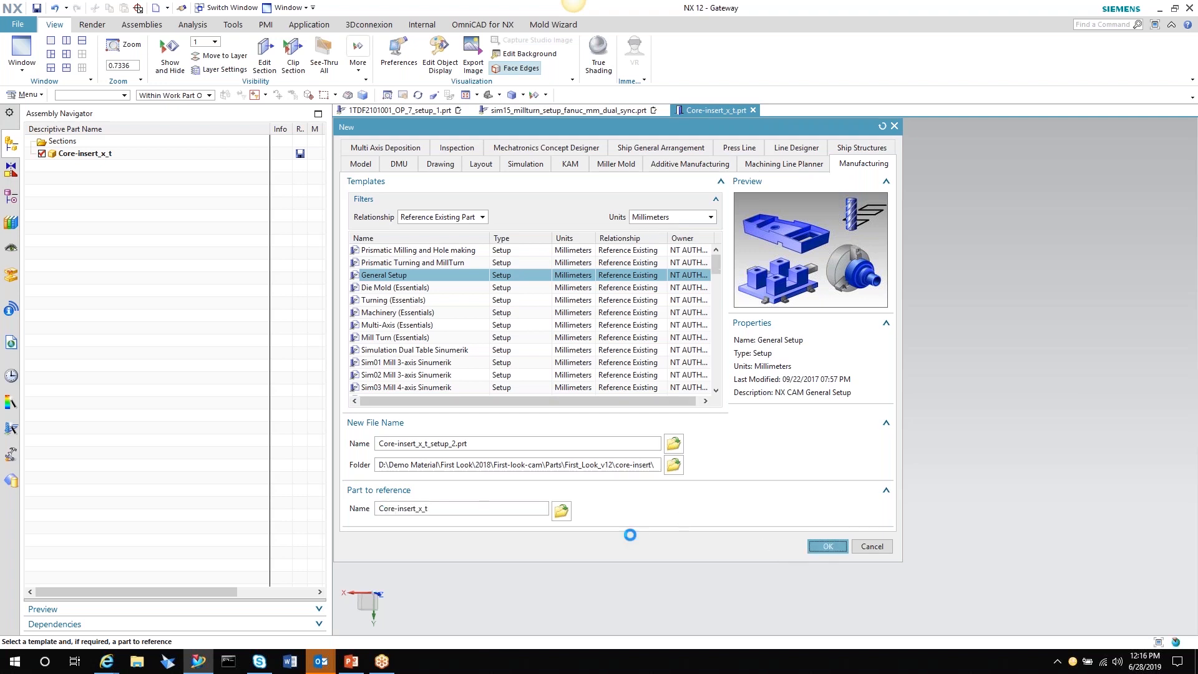
{"action": "left_click", "coordinate": [826, 545]}
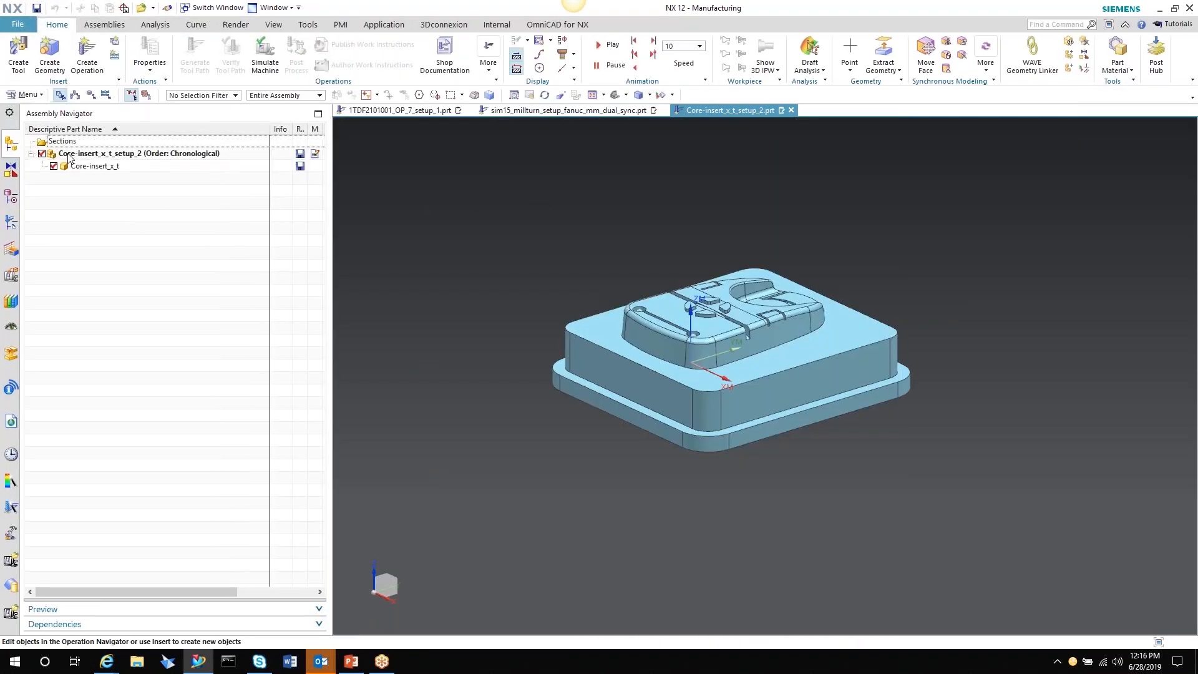
WAVE-link the Core-insert_x_t body into the setup part and select Linked Body (1) in the history
{"action": "left_click", "coordinate": [137, 153]}
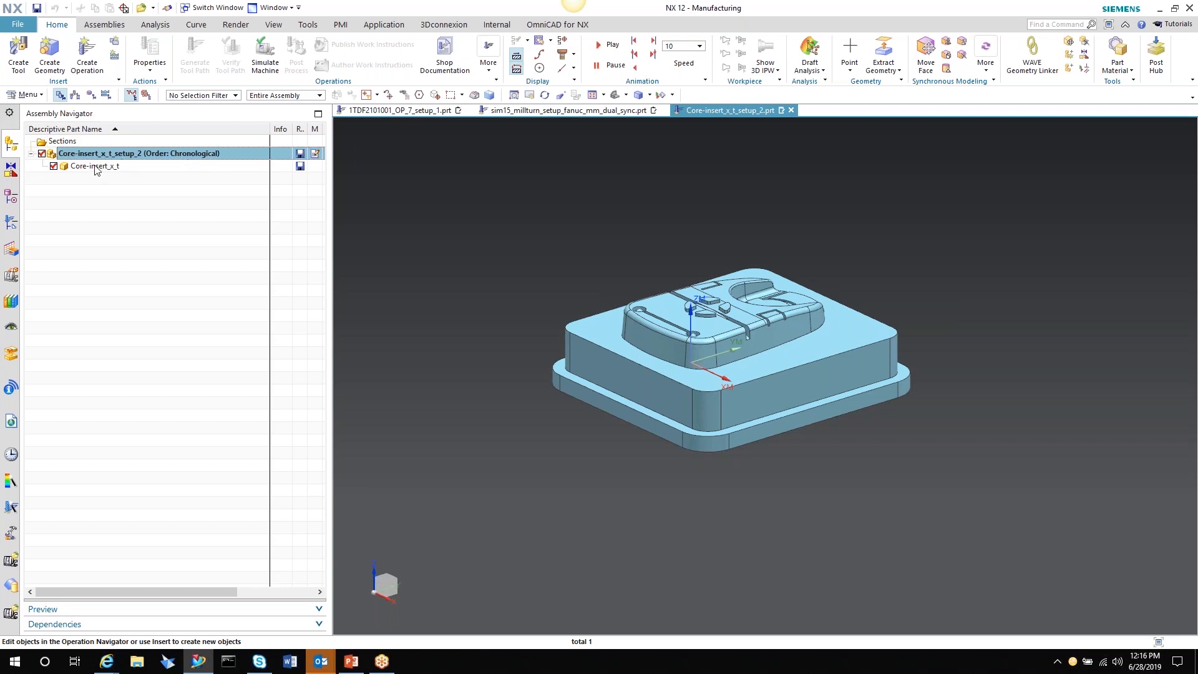
{"action": "left_click", "coordinate": [92, 166]}
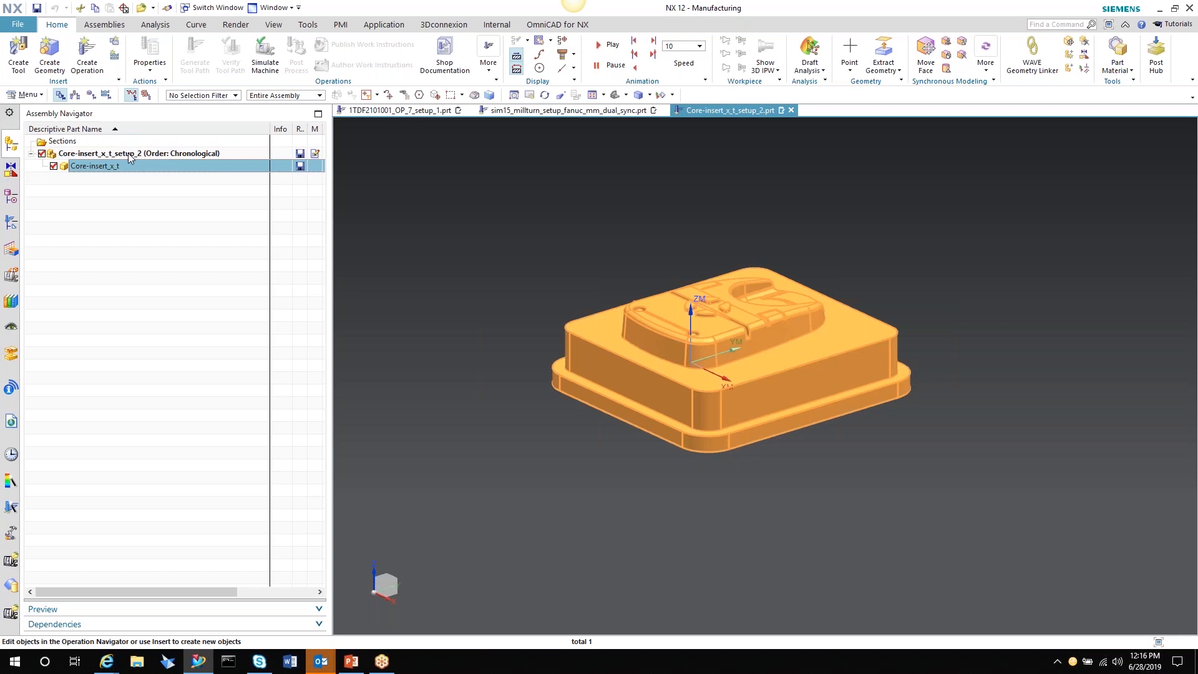
{"action": "mouse_move", "coordinate": [740, 159]}
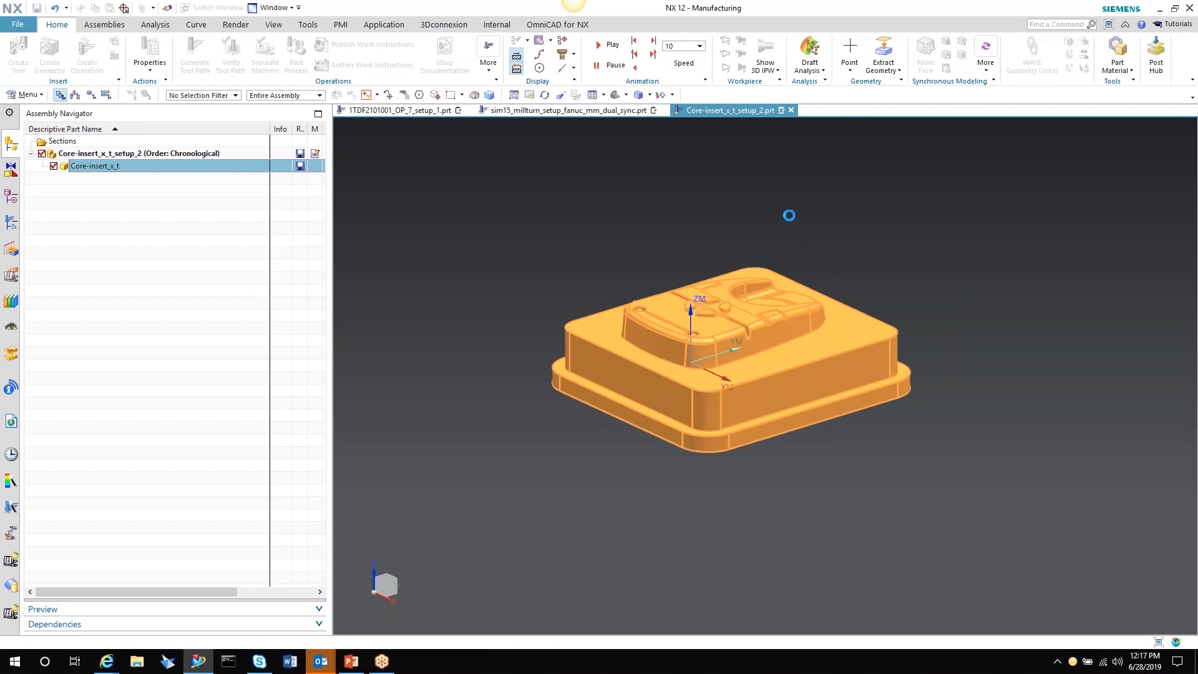
{"action": "left_click", "coordinate": [1032, 55]}
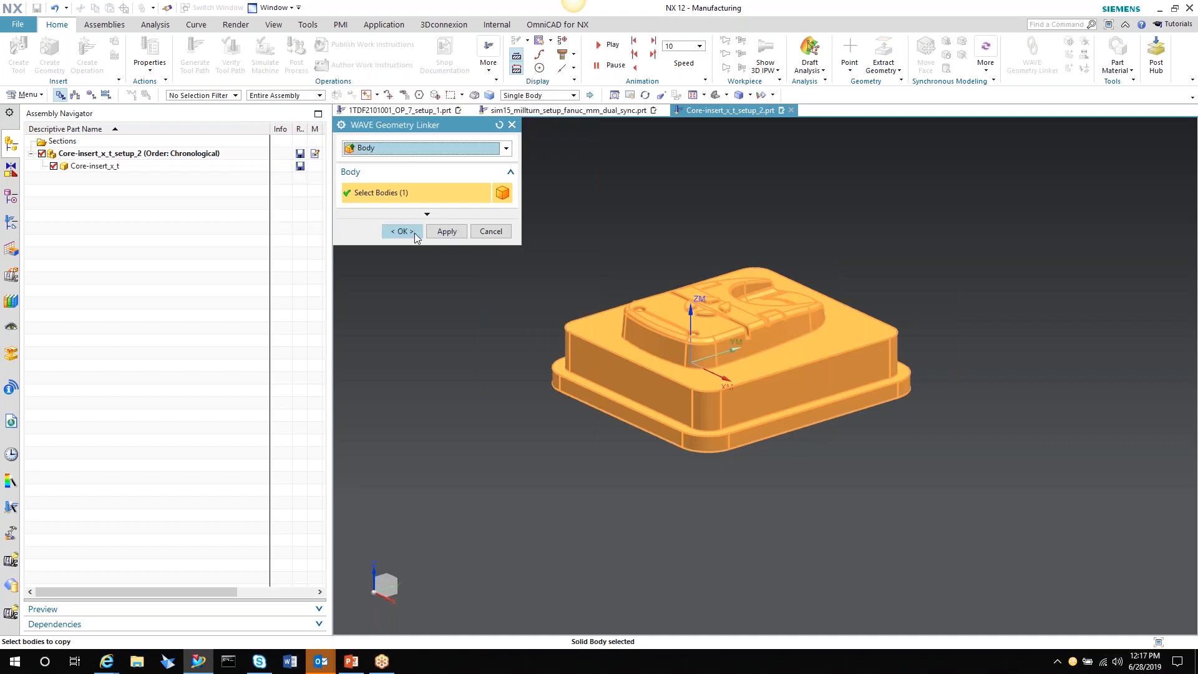
{"action": "left_click", "coordinate": [400, 232]}
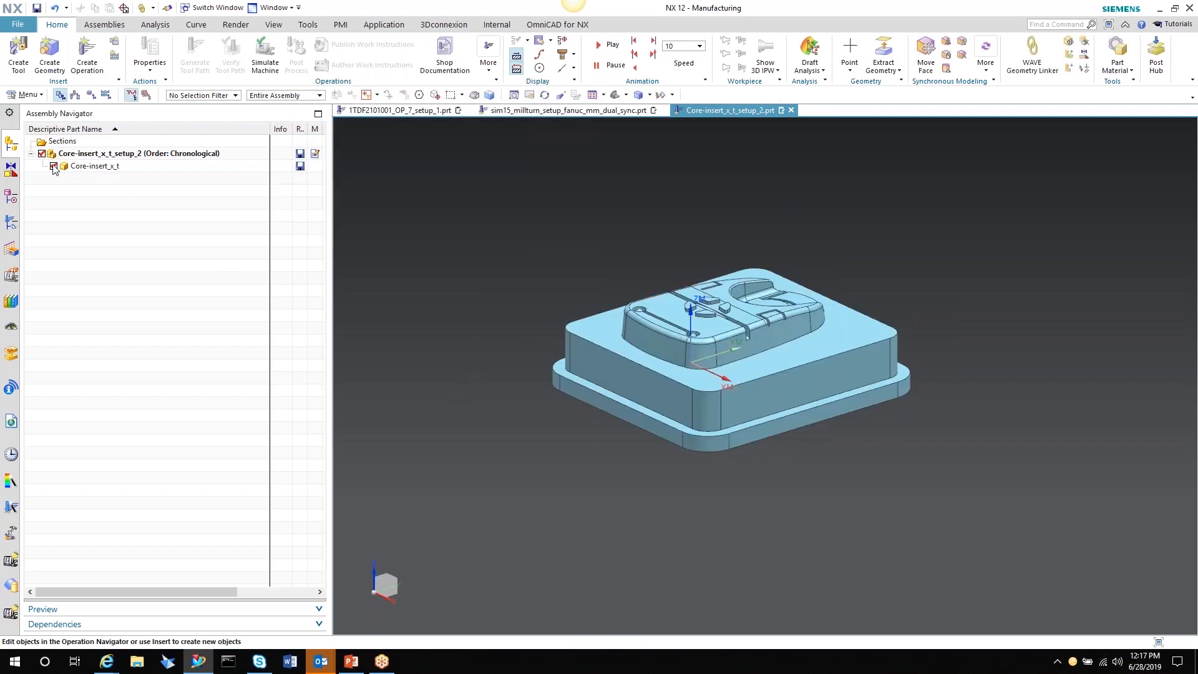
{"action": "left_click", "coordinate": [11, 196]}
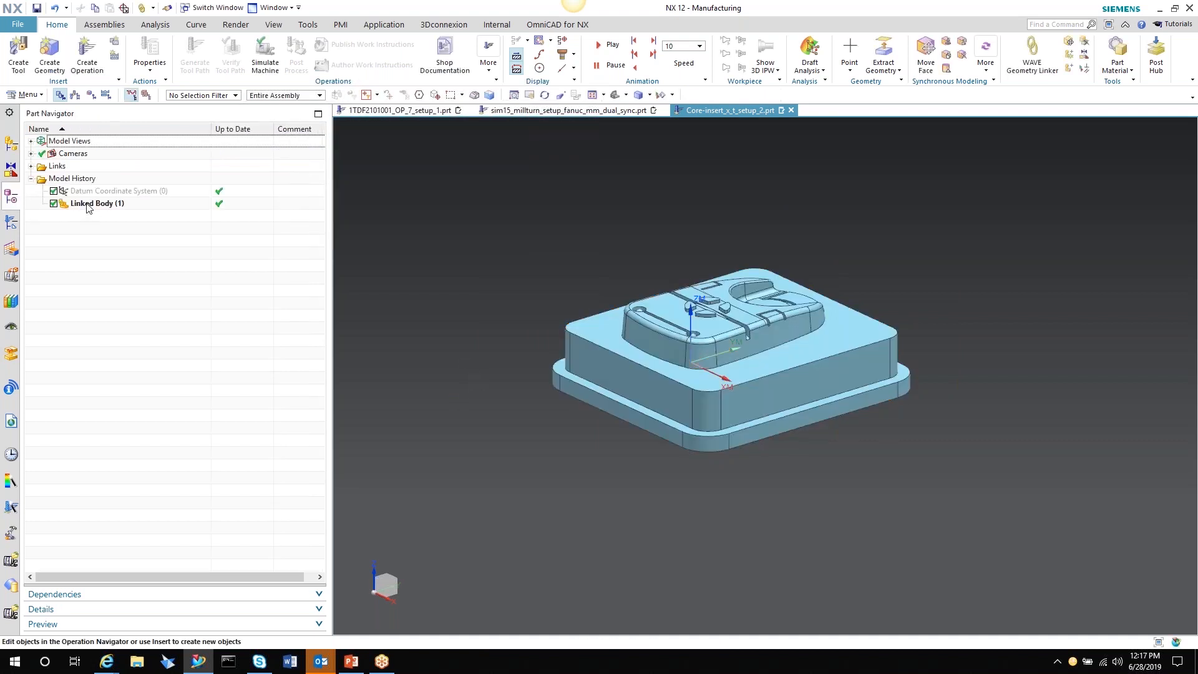
Select the 13 top slot faces of the linked body for removal with Delete Face
{"action": "left_click", "coordinate": [96, 203]}
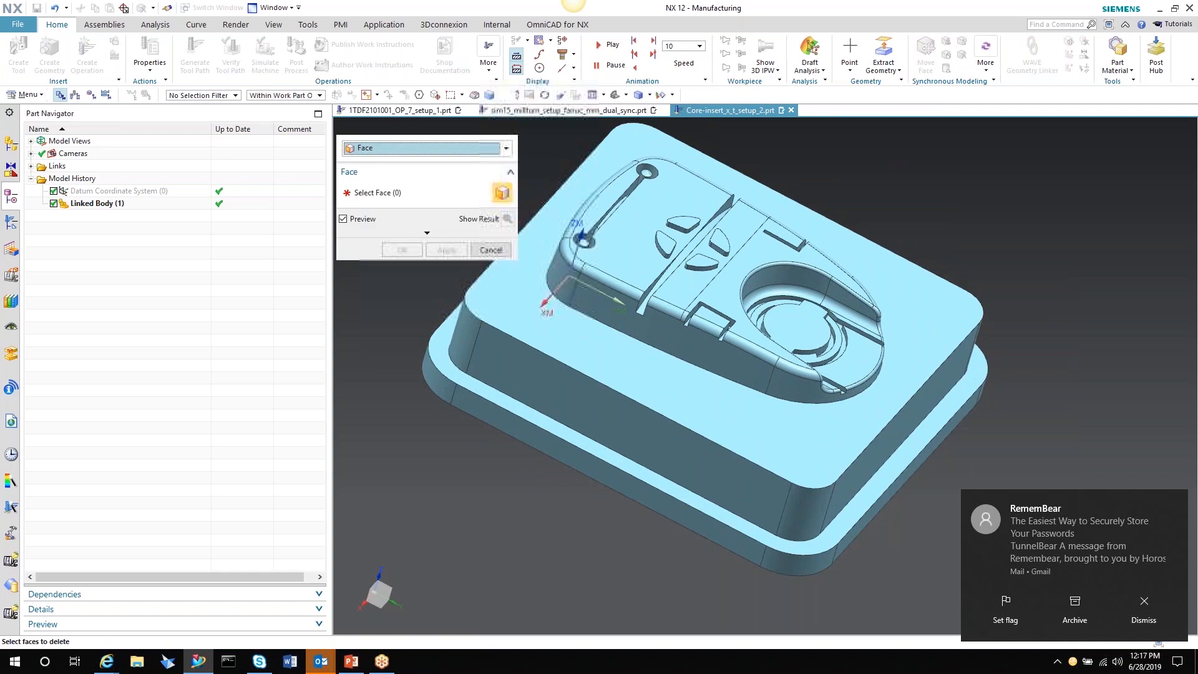
{"action": "left_click", "coordinate": [572, 95]}
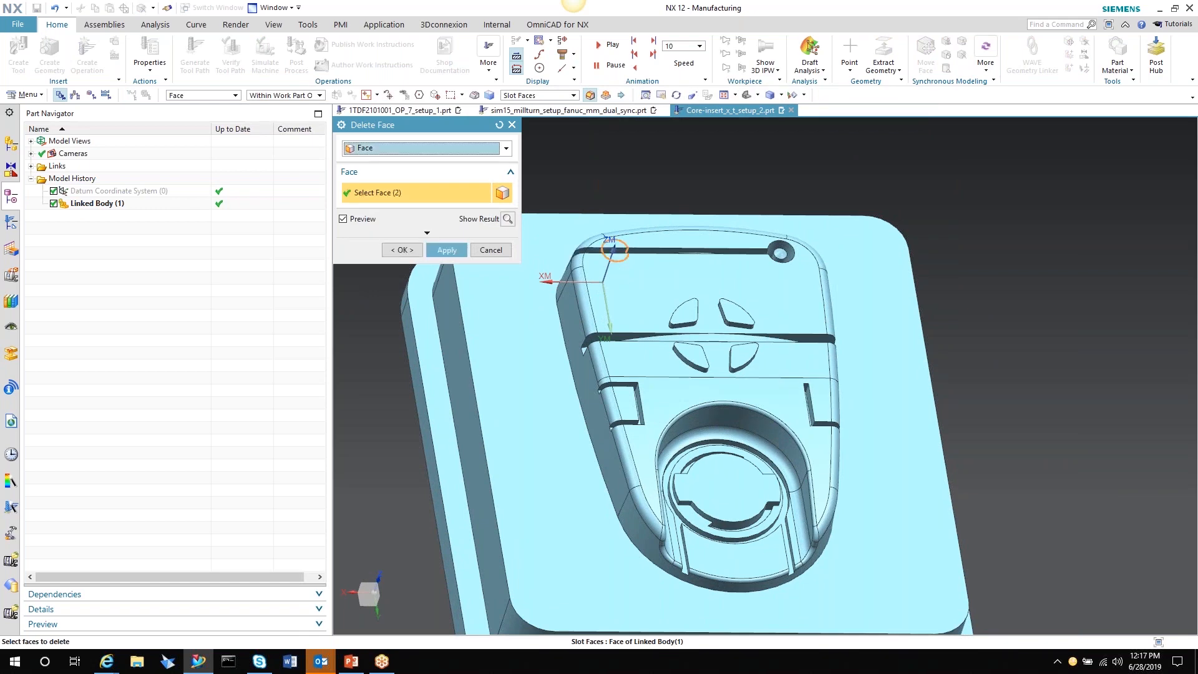
{"action": "left_click", "coordinate": [716, 295]}
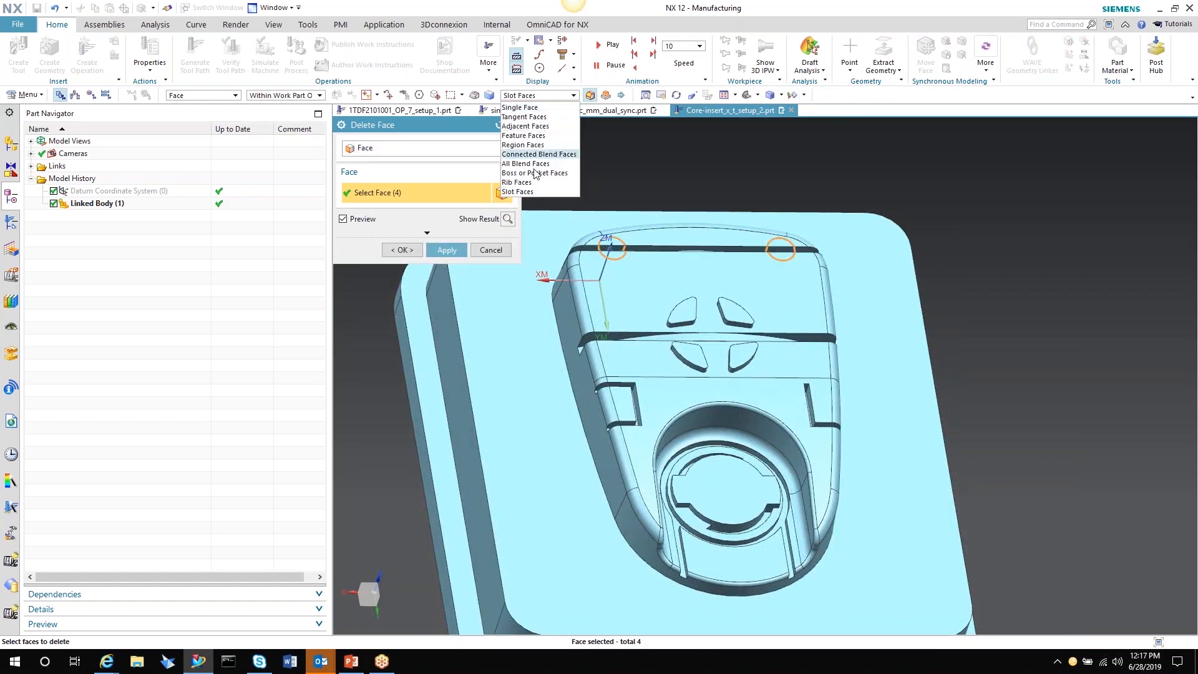
{"action": "mouse_move", "coordinate": [516, 182]}
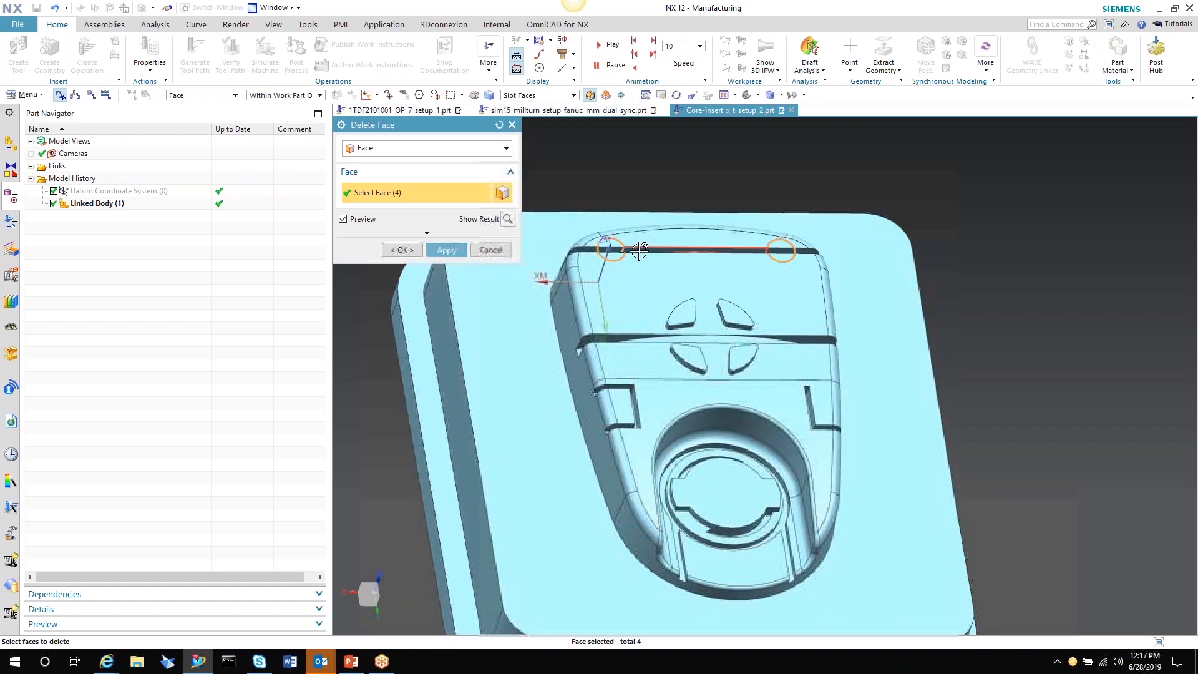
{"action": "left_click", "coordinate": [731, 320]}
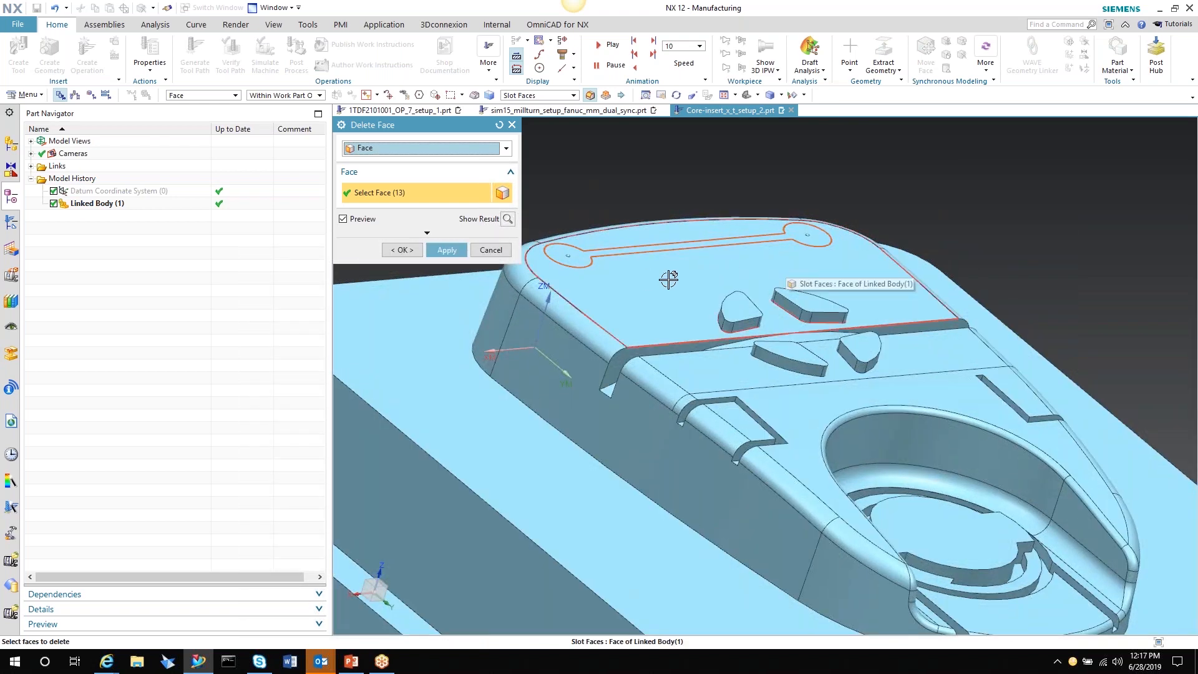
{"action": "mouse_move", "coordinate": [828, 262]}
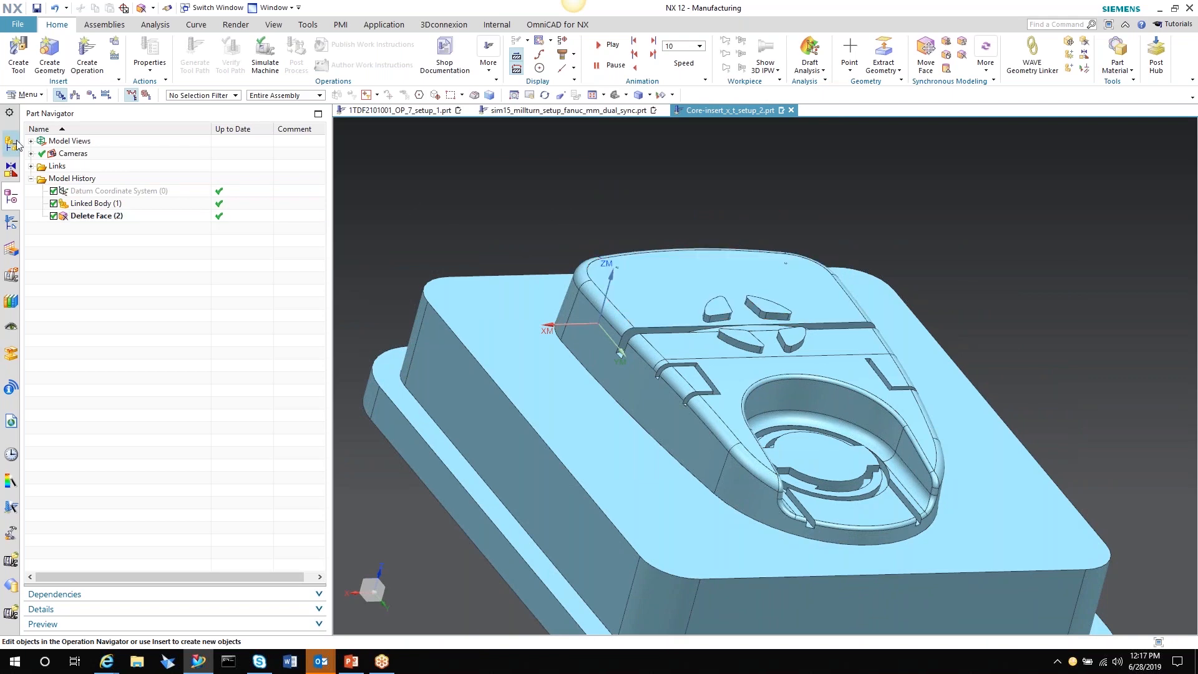
{"action": "mouse_move", "coordinate": [11, 144]}
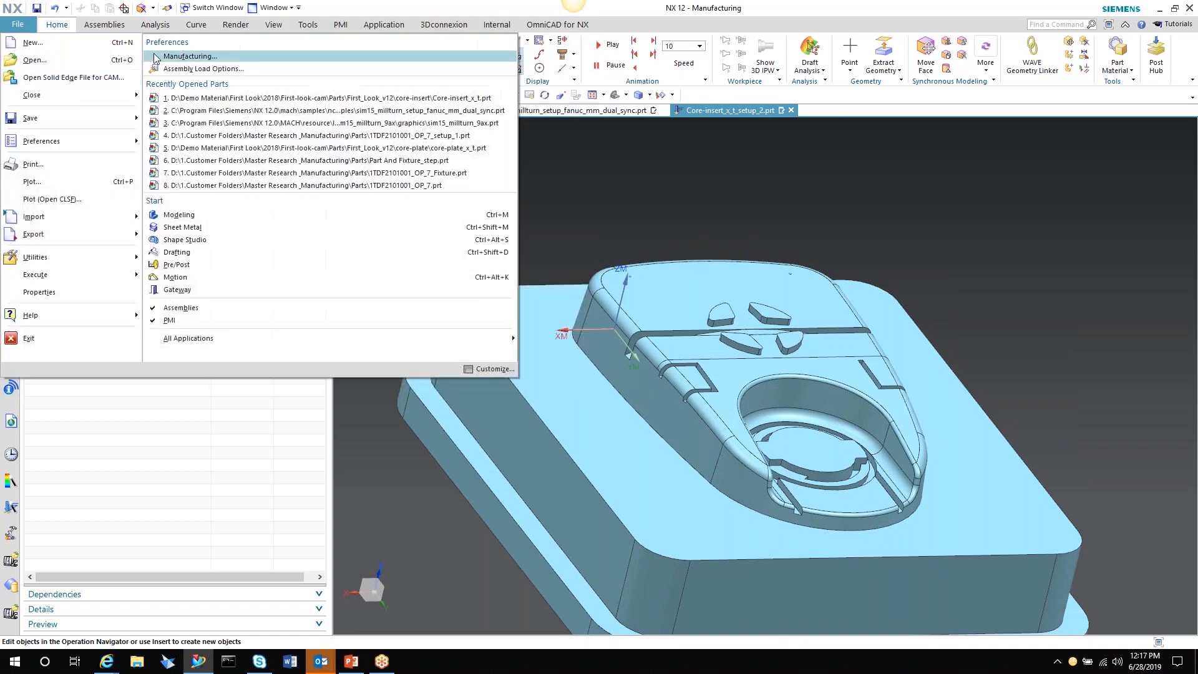
Display the already loaded Core-insert_x_t part and switch to the Modeling environment
{"action": "left_click", "coordinate": [34, 60]}
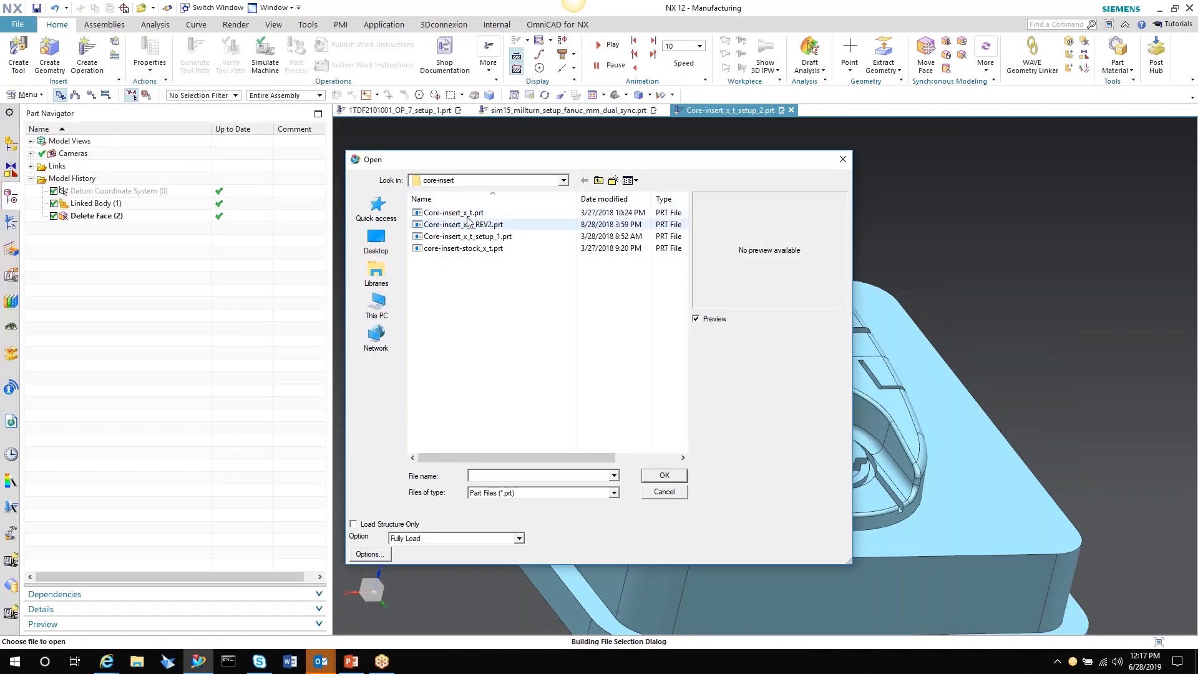
{"action": "left_click", "coordinate": [662, 474]}
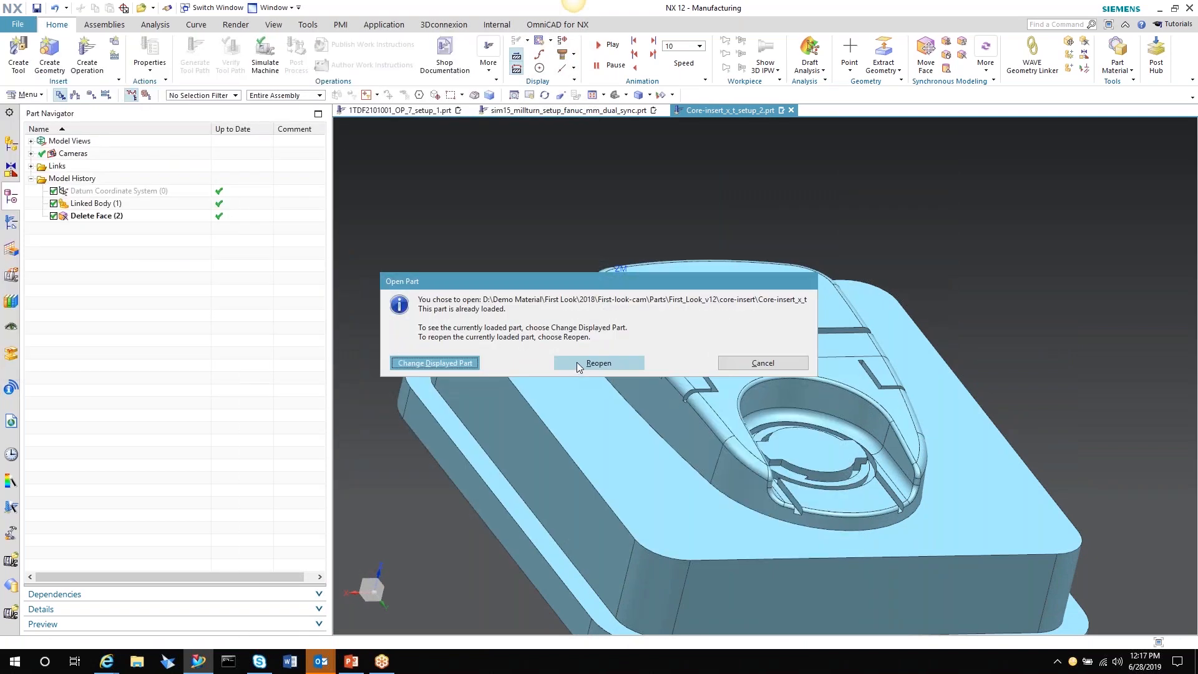
{"action": "left_click", "coordinate": [597, 362]}
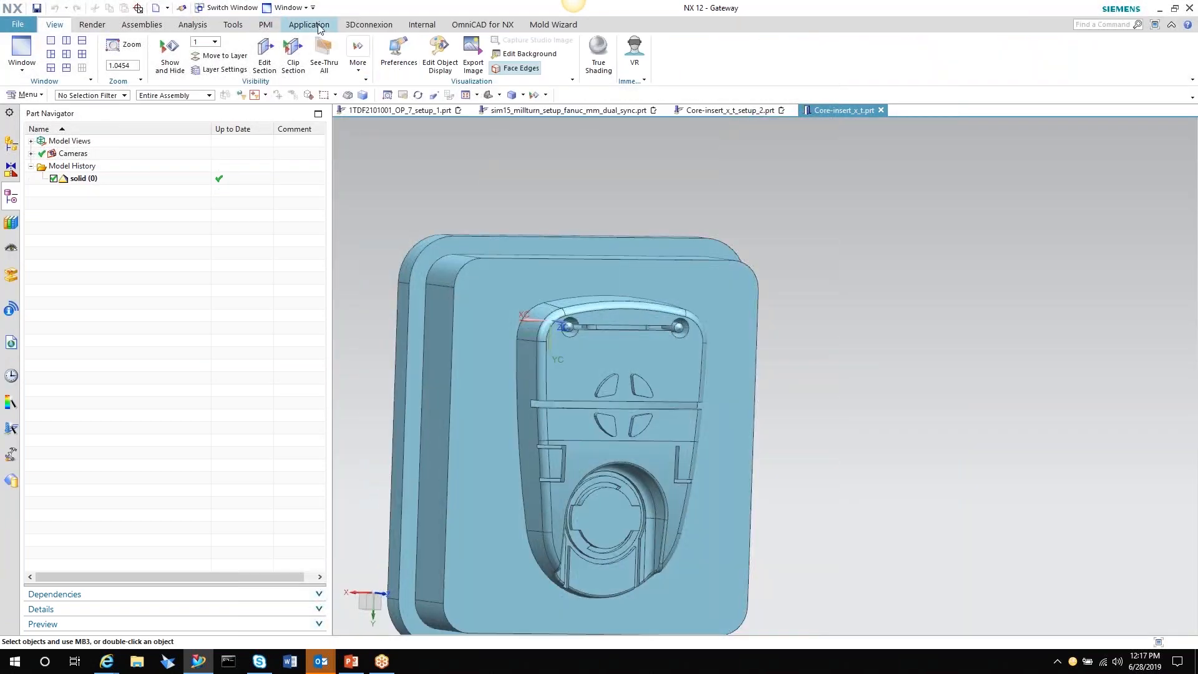
{"action": "left_click", "coordinate": [309, 24]}
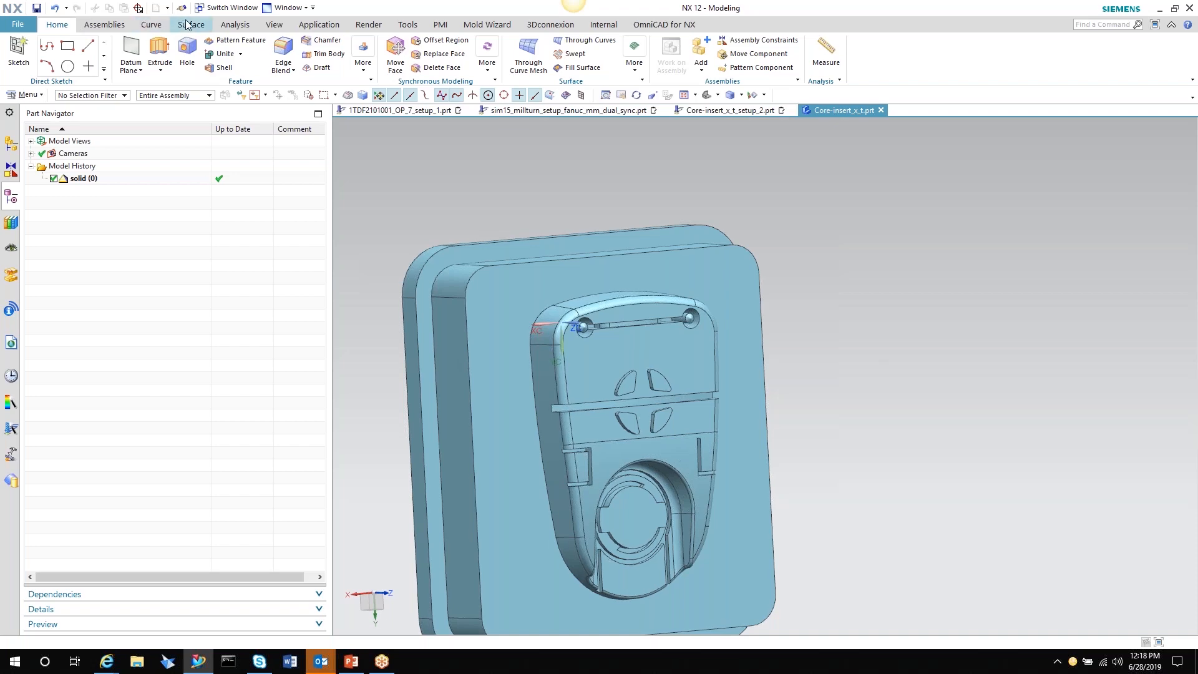
Move the small boss face up 14 mm, then return to the setup part
{"action": "left_click", "coordinate": [395, 53]}
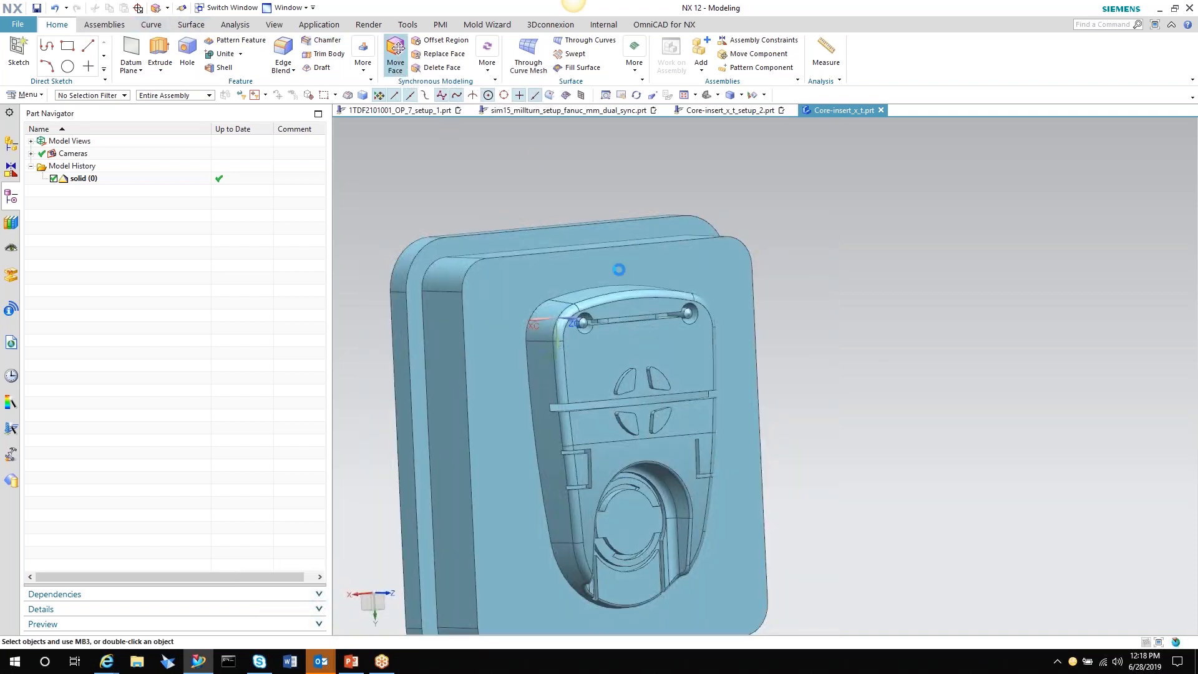
{"action": "left_click", "coordinate": [394, 54]}
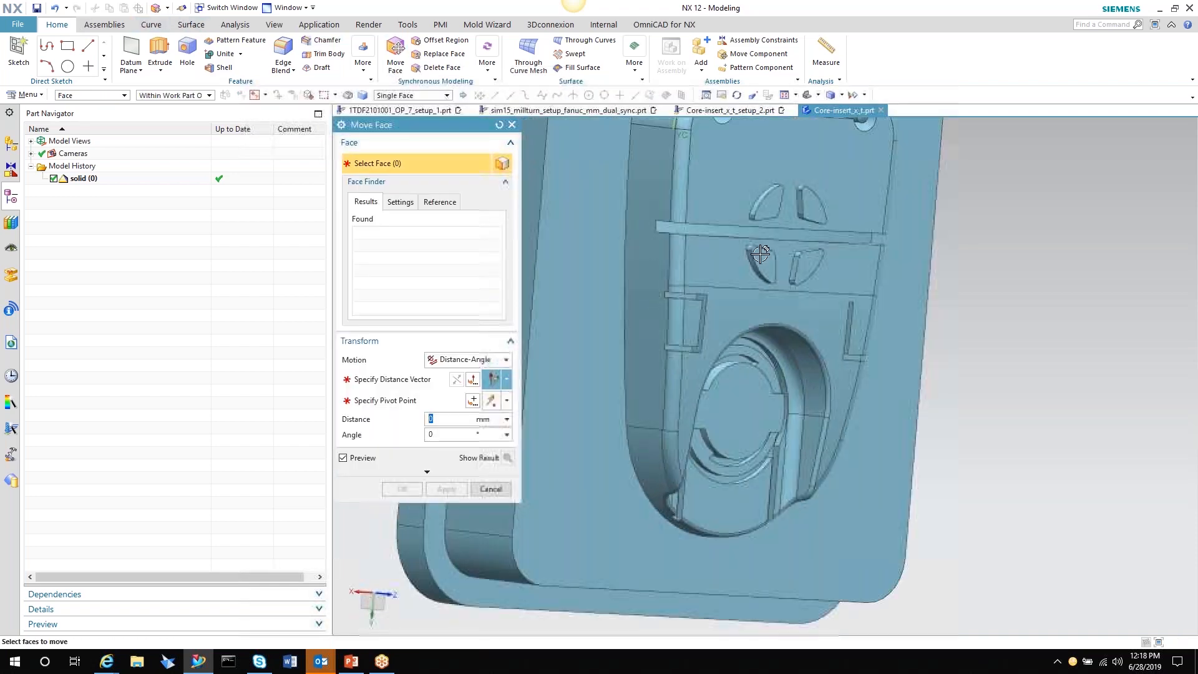
{"action": "left_click", "coordinate": [763, 253]}
{"action": "type", "text": "14"}
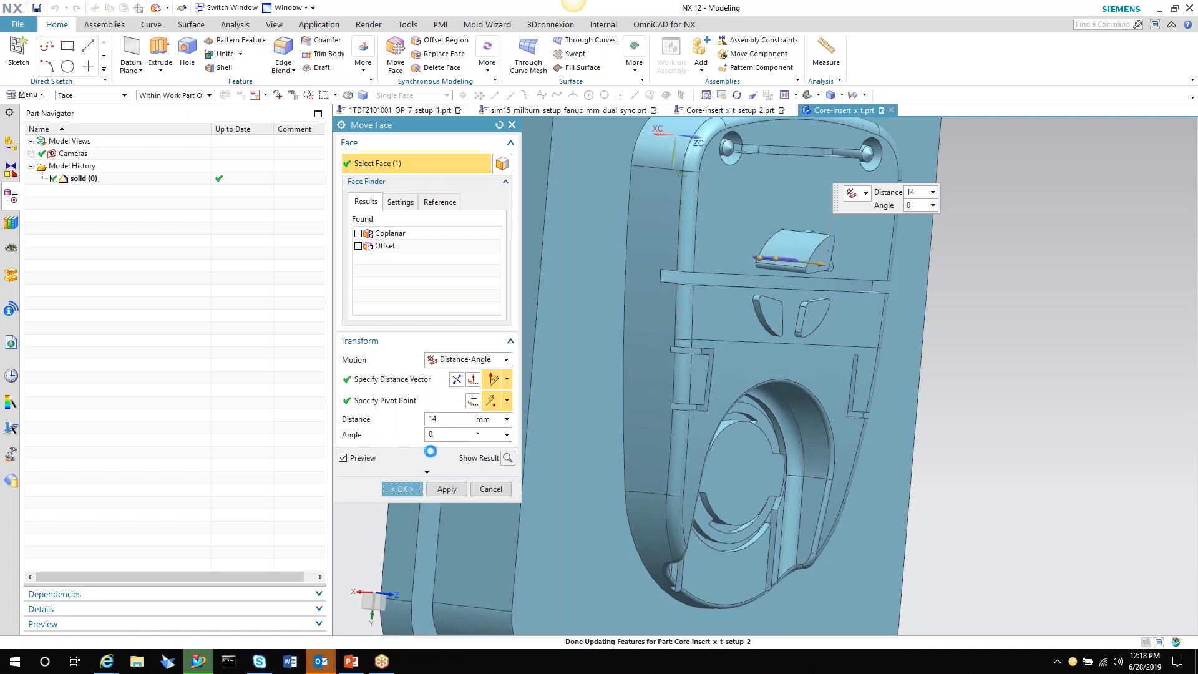
{"action": "left_click", "coordinate": [401, 487]}
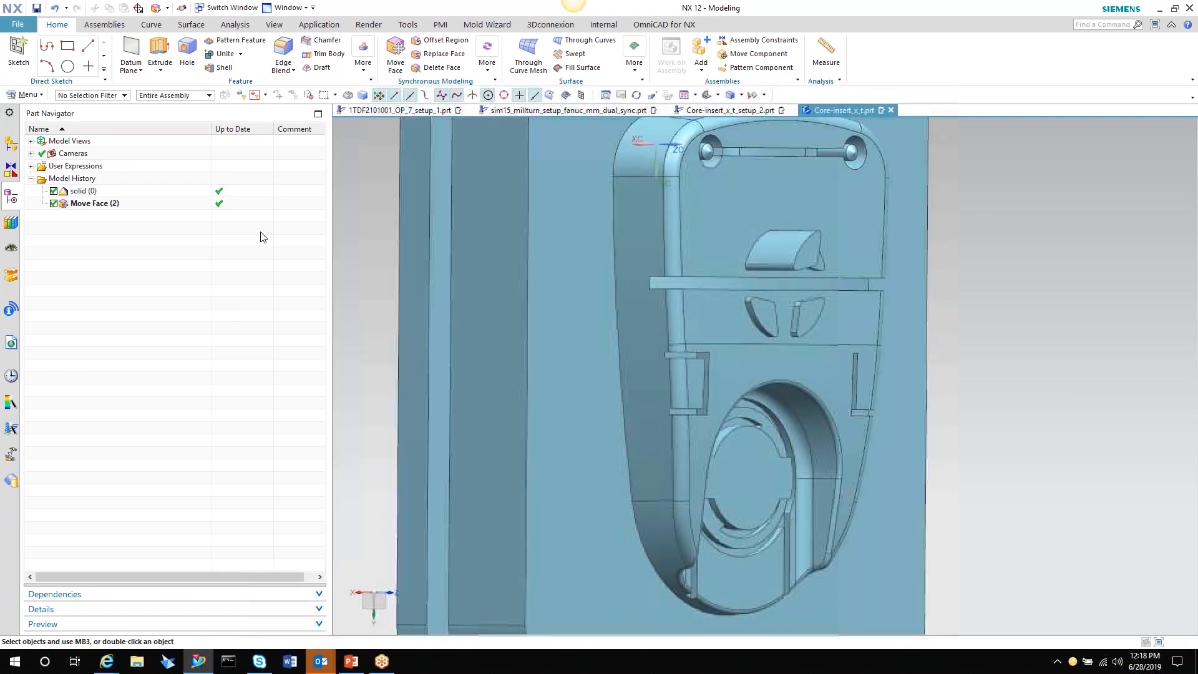
{"action": "left_click", "coordinate": [79, 191]}
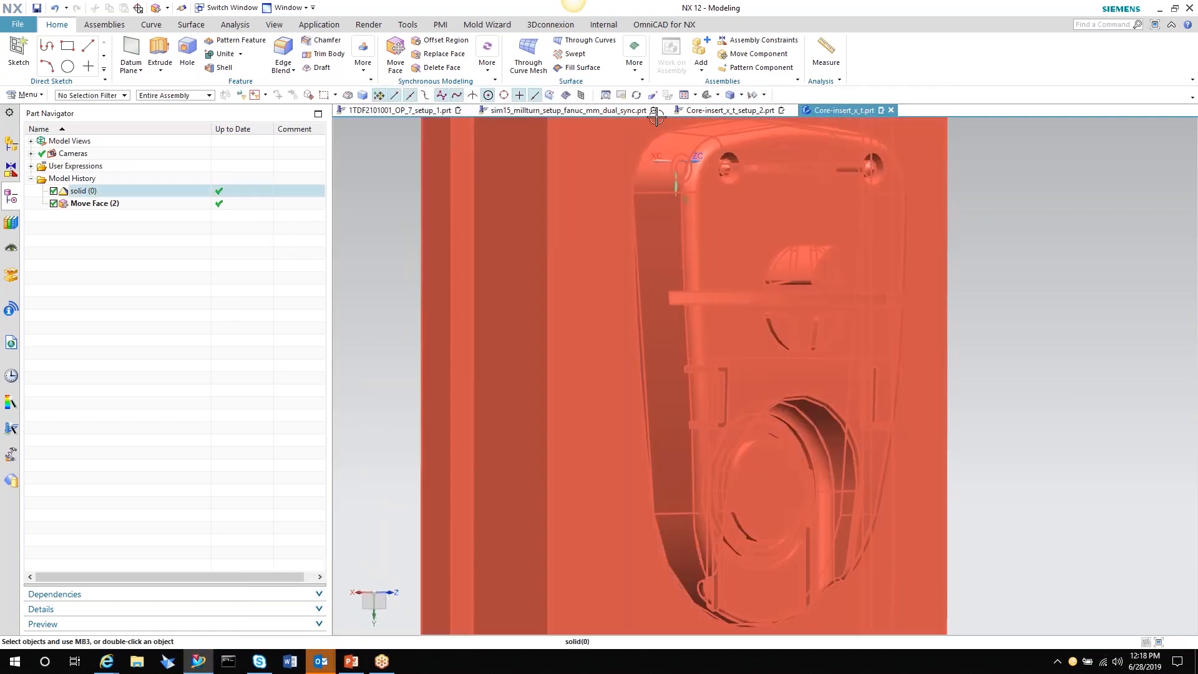
{"action": "left_click", "coordinate": [726, 110]}
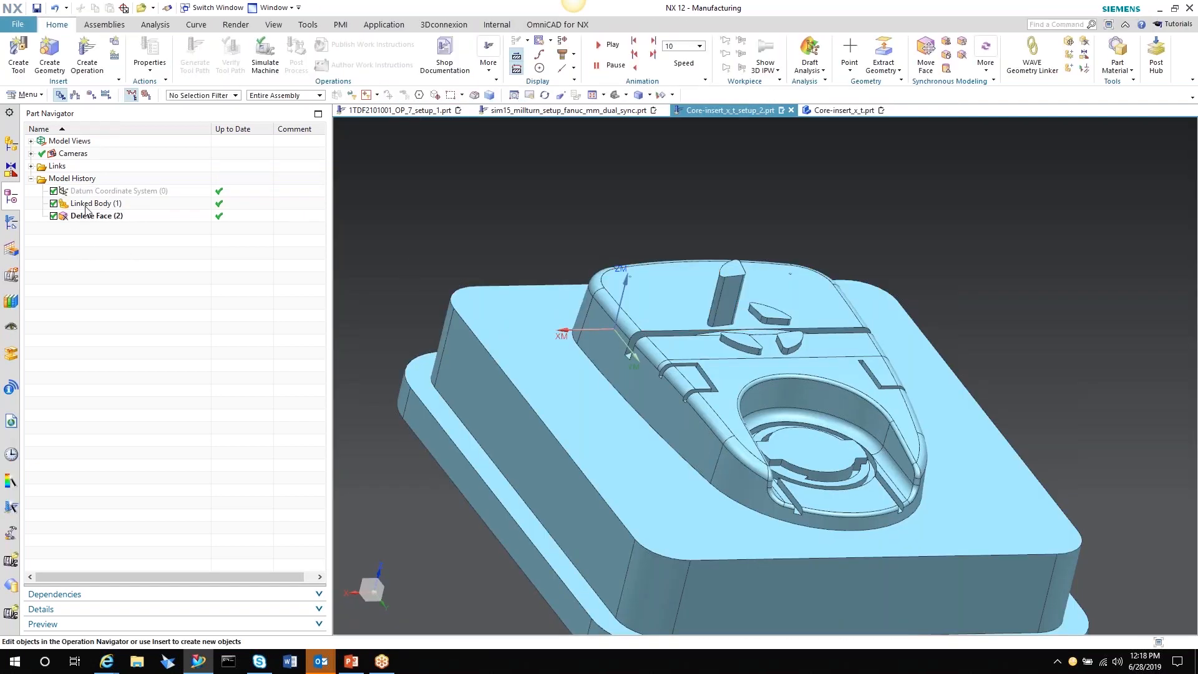
Hide the Linked Body feature so the Core-insert_x_t component shows instead
{"action": "left_click", "coordinate": [95, 202]}
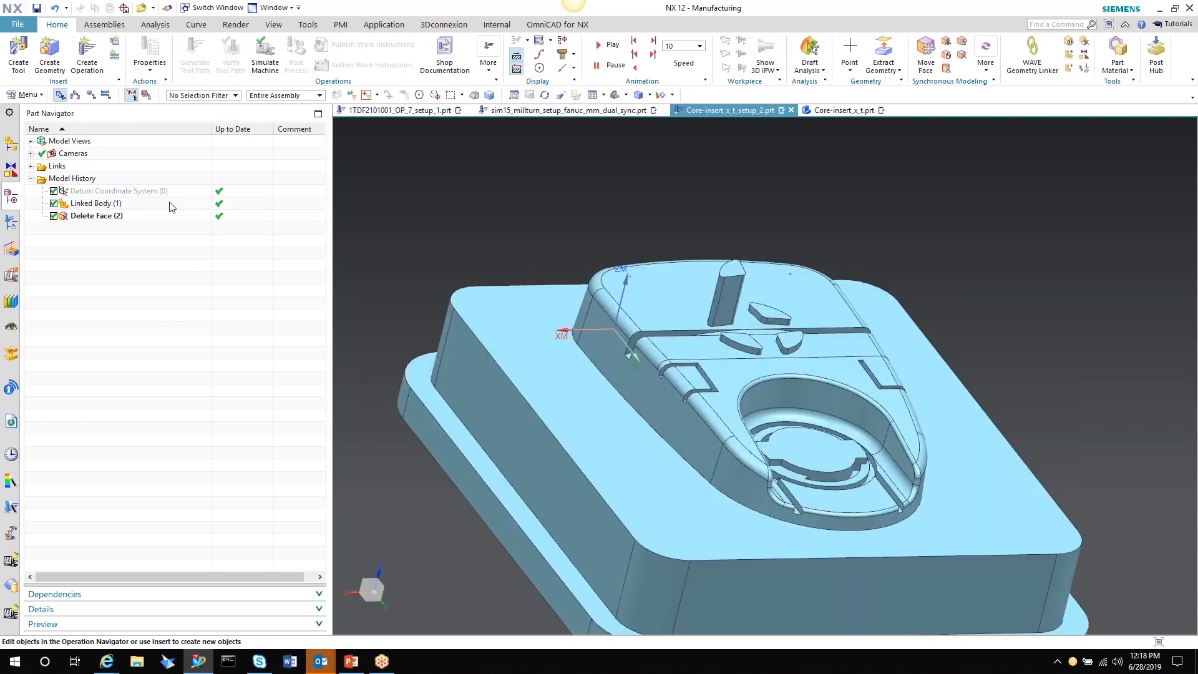
{"action": "right_click", "coordinate": [95, 203]}
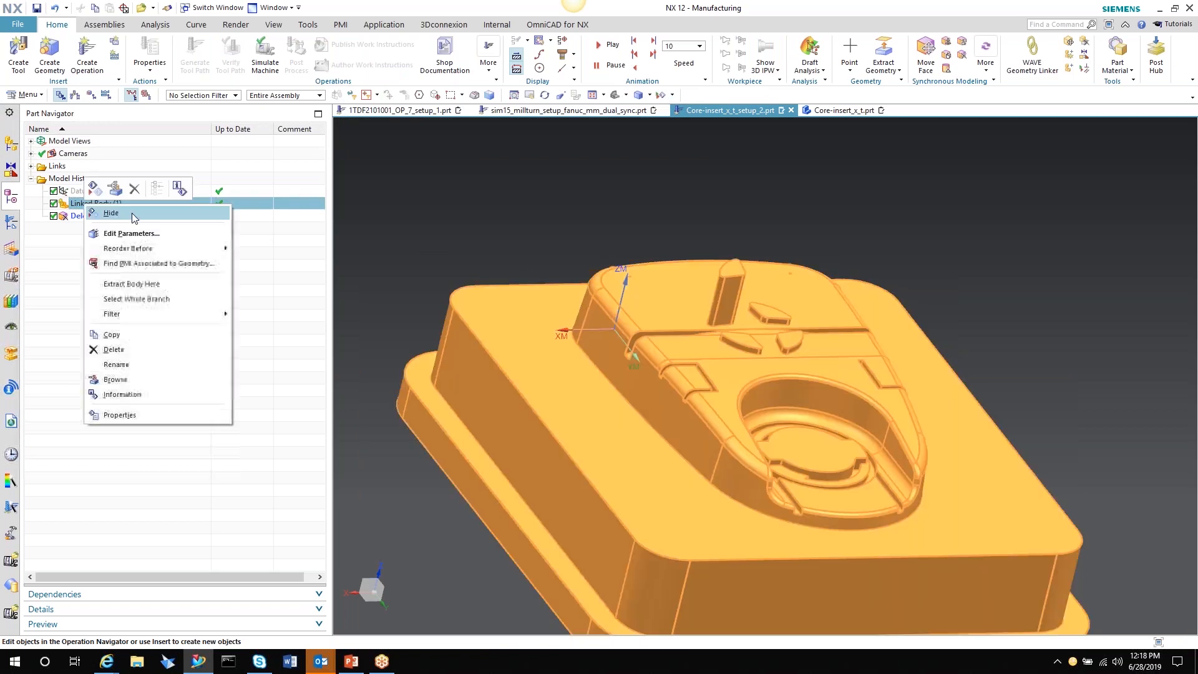
{"action": "left_click", "coordinate": [111, 212]}
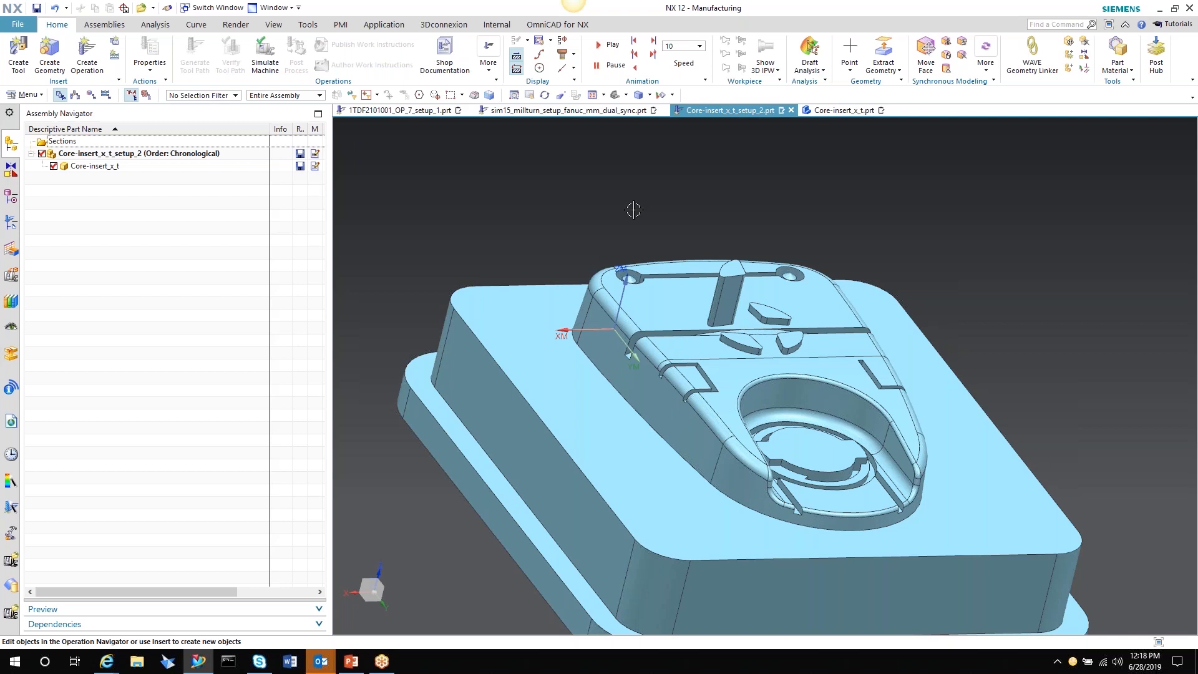
{"action": "mouse_move", "coordinate": [527, 213]}
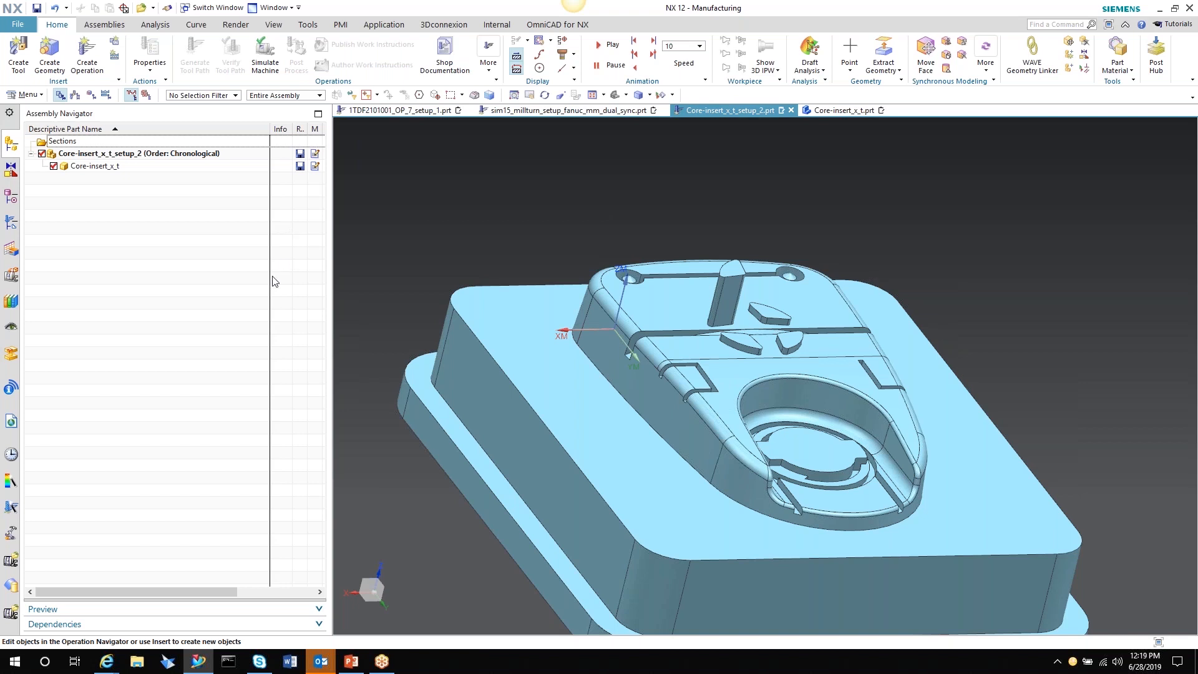
{"action": "mouse_move", "coordinate": [230, 284]}
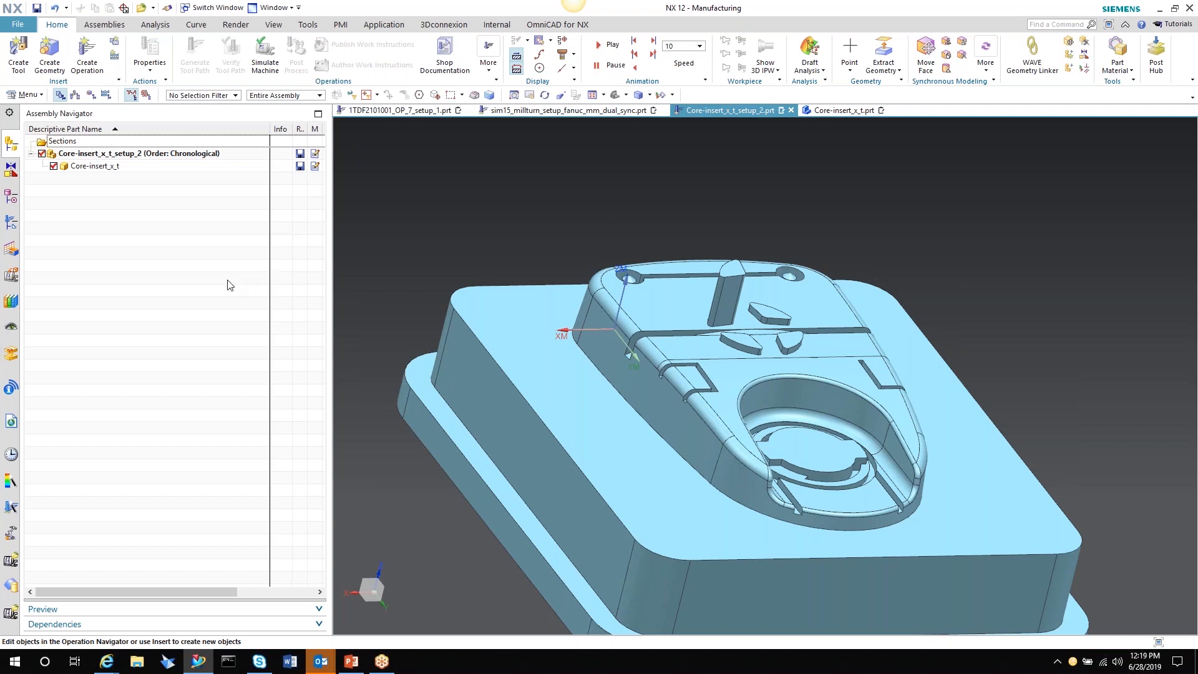
{"action": "mouse_move", "coordinate": [232, 267]}
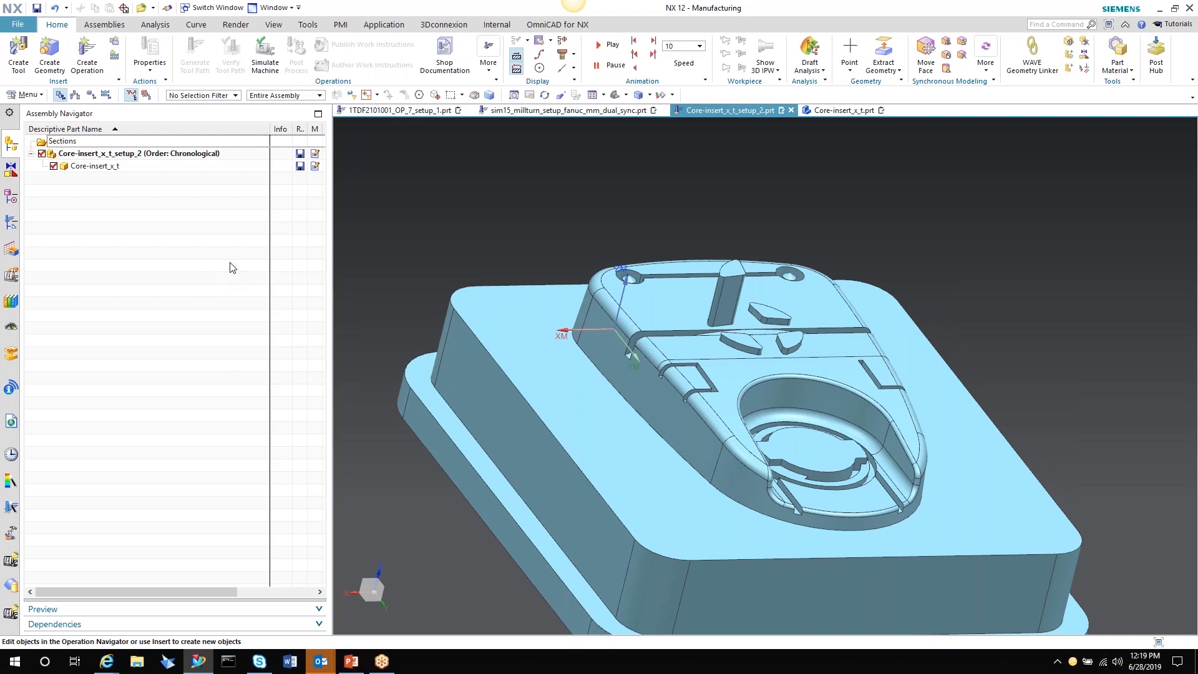
{"action": "mouse_move", "coordinate": [400, 224]}
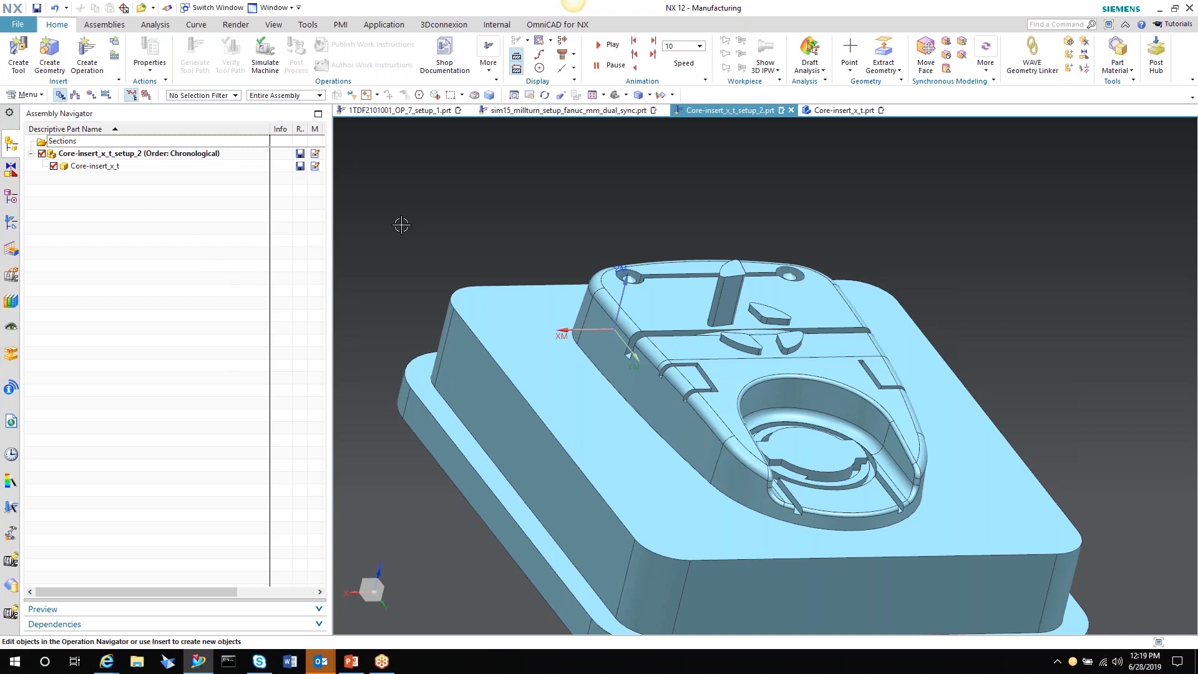
{"action": "mouse_move", "coordinate": [352, 209]}
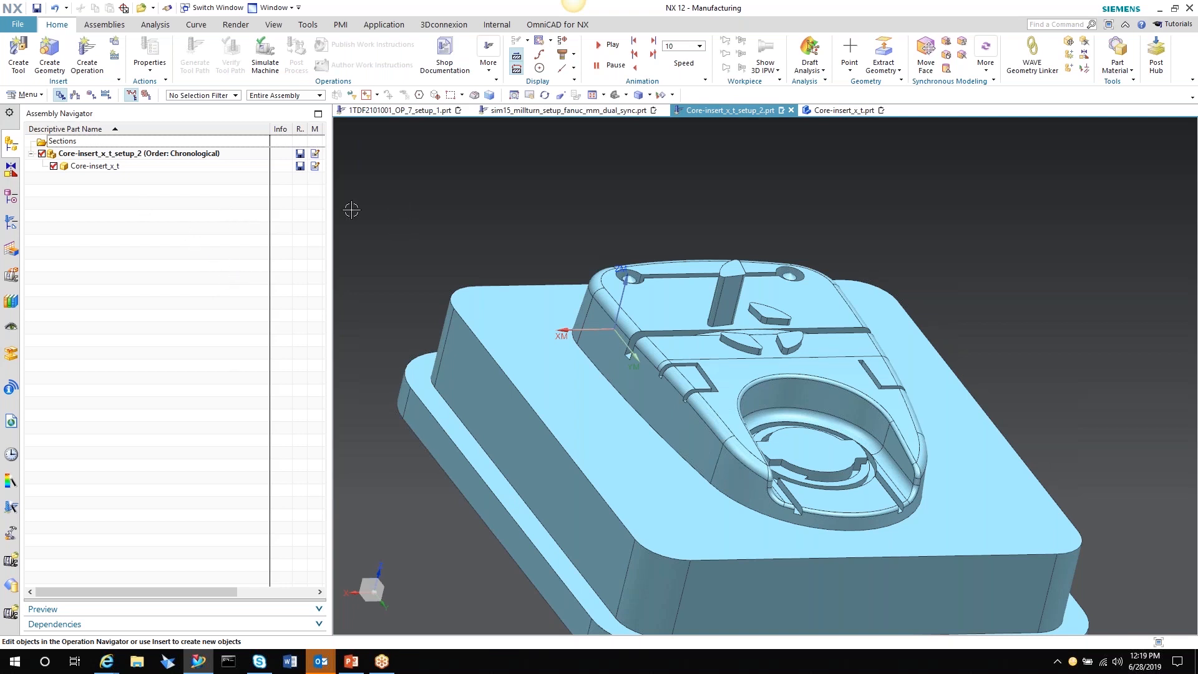
{"action": "mouse_move", "coordinate": [352, 216]}
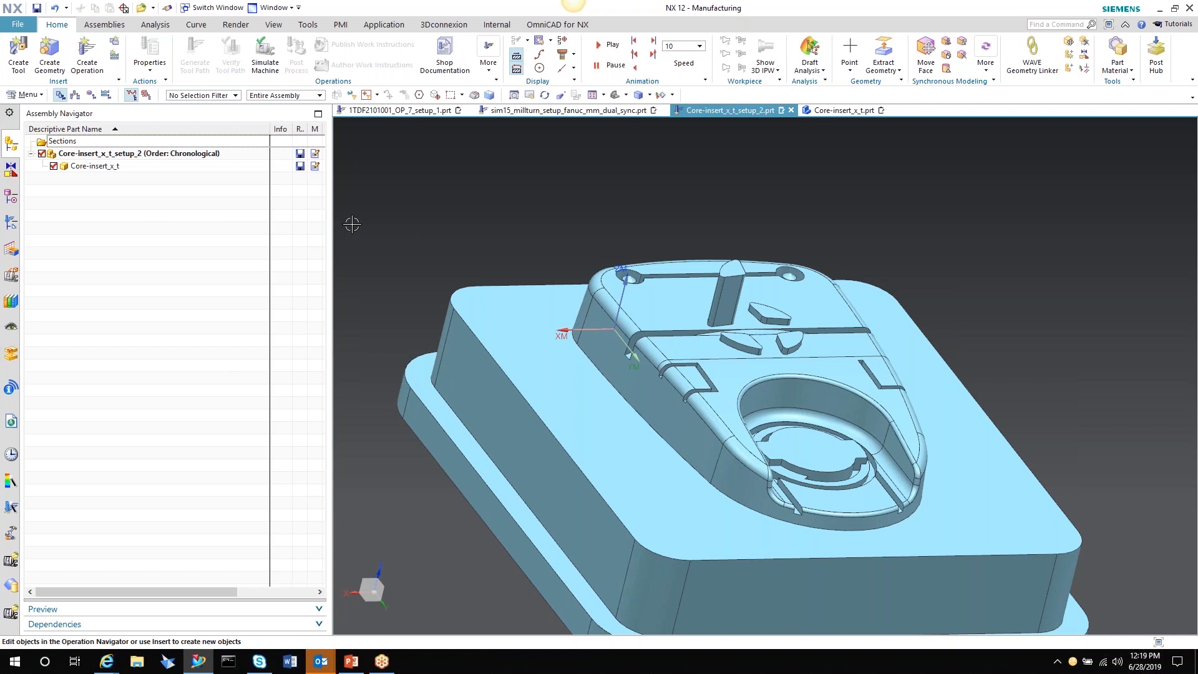
{"action": "right_click", "coordinate": [94, 166]}
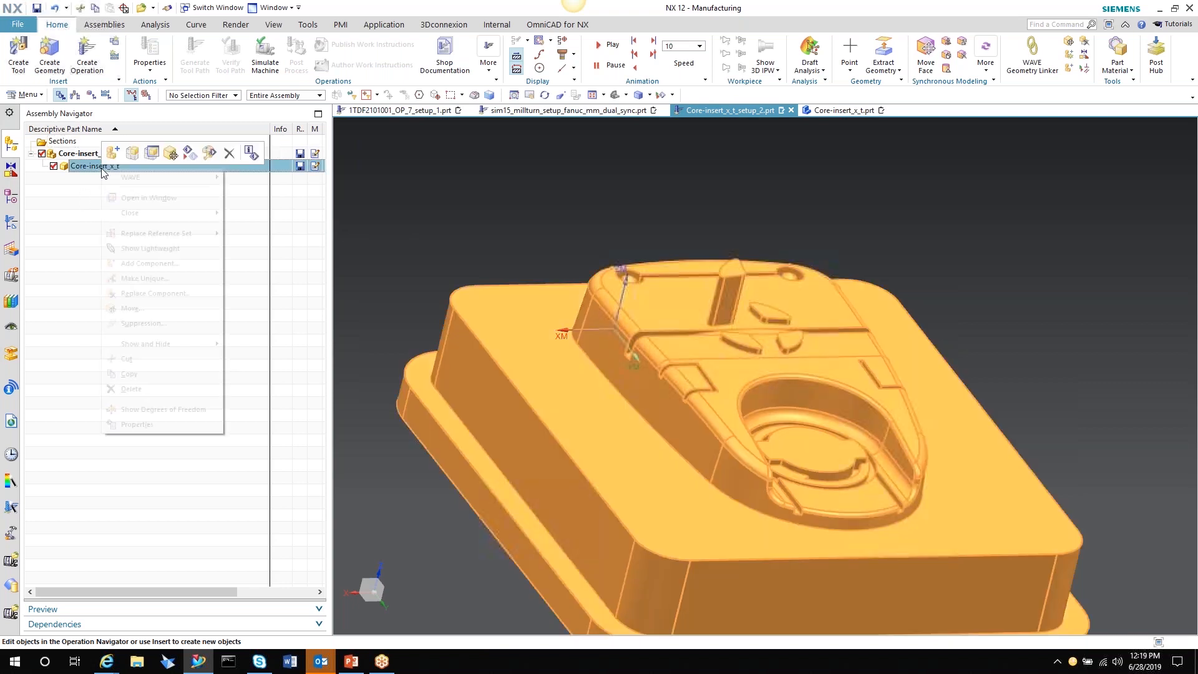
{"action": "mouse_move", "coordinate": [155, 293]}
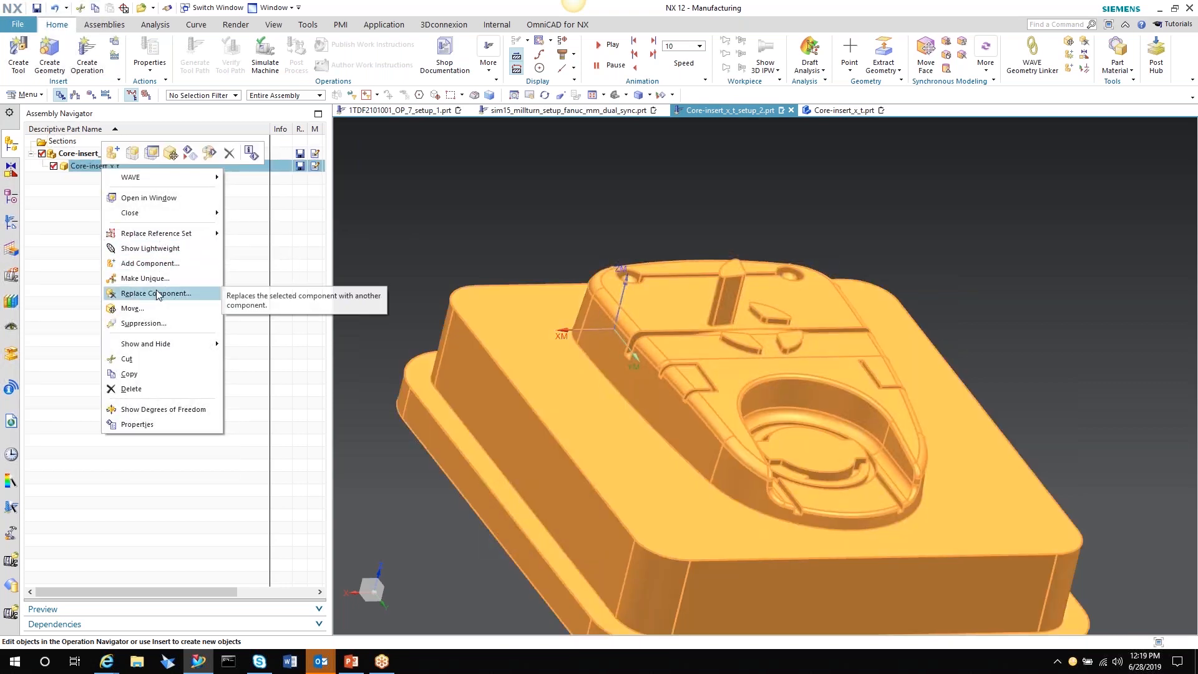
{"action": "left_click", "coordinate": [154, 292]}
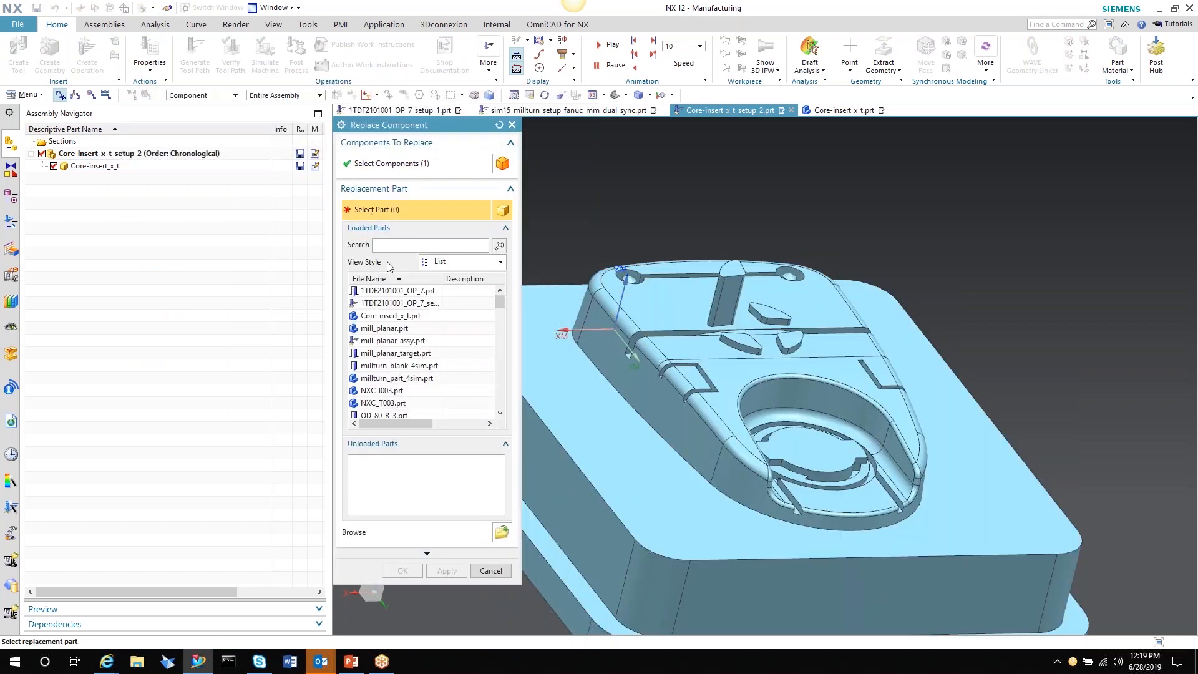
{"action": "mouse_move", "coordinate": [474, 292]}
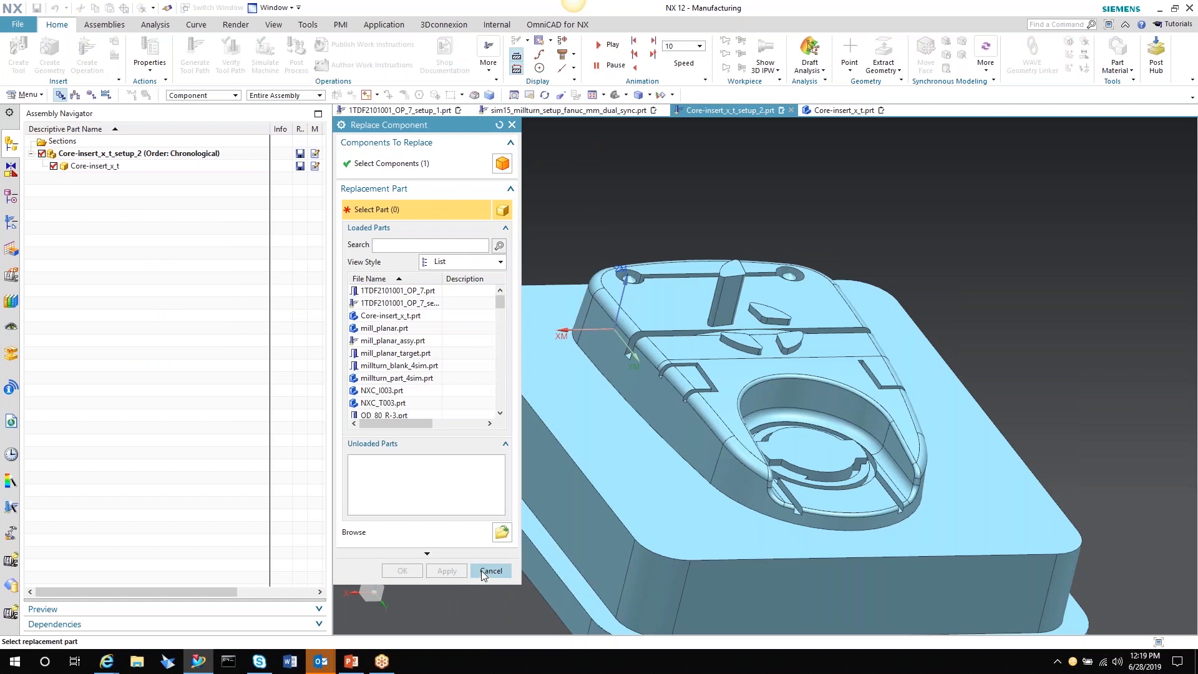
{"action": "left_click", "coordinate": [429, 245]}
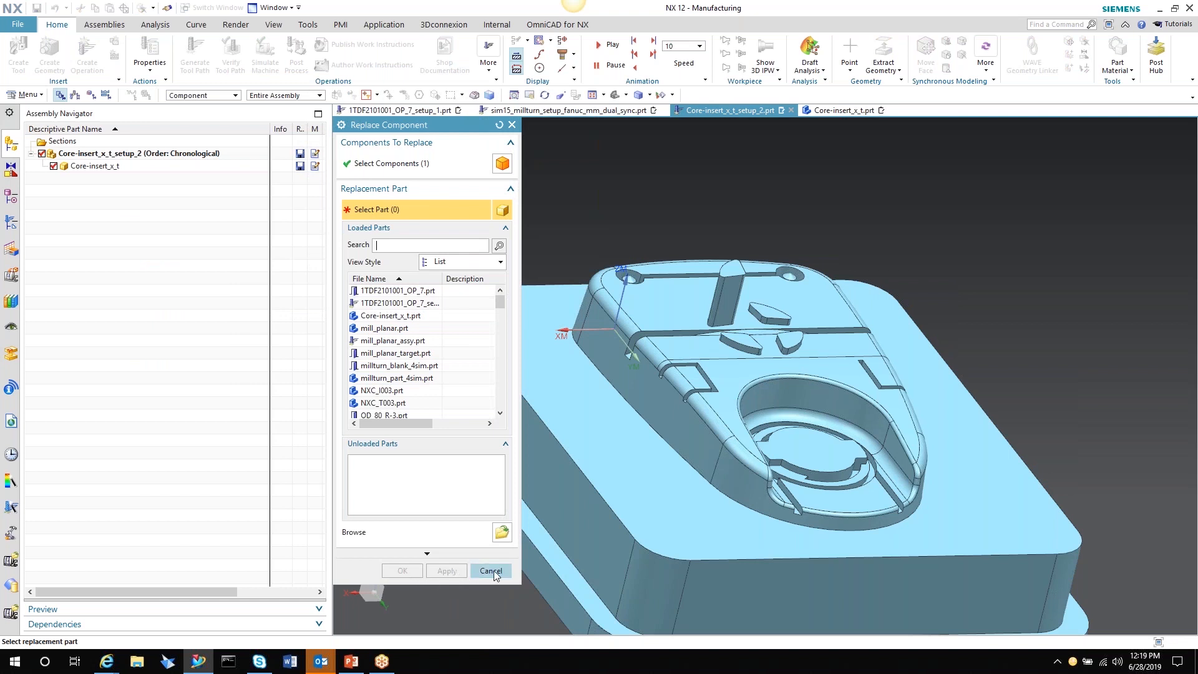
{"action": "left_click", "coordinate": [488, 570]}
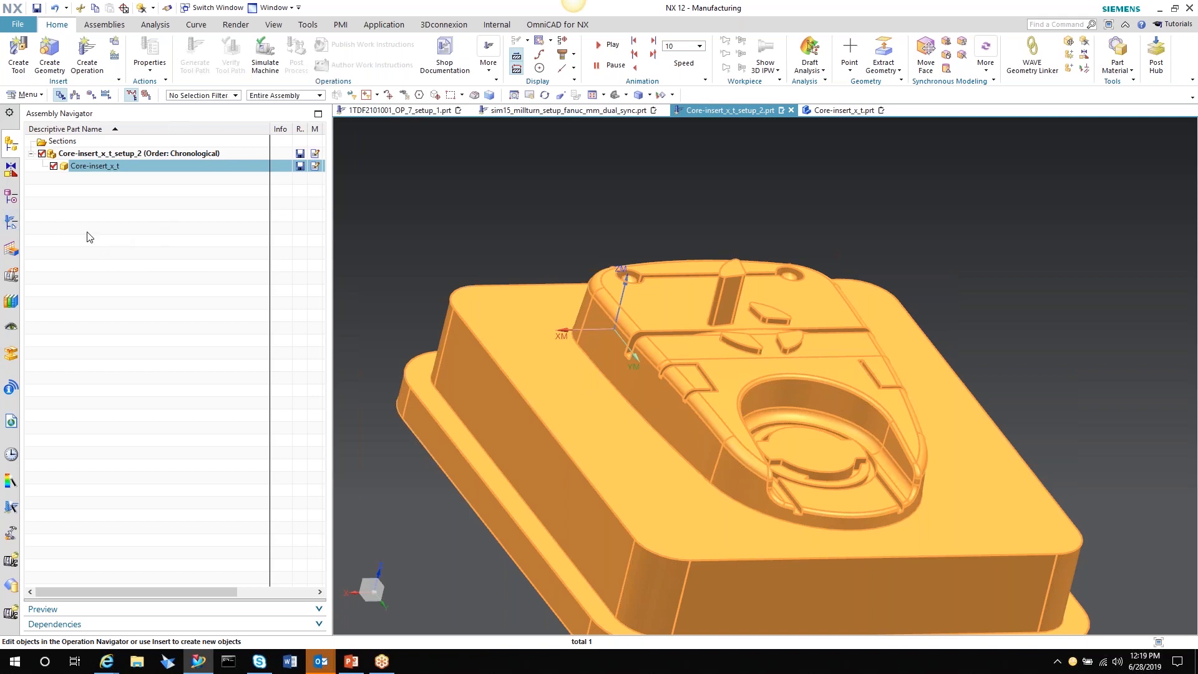
{"action": "mouse_move", "coordinate": [164, 232]}
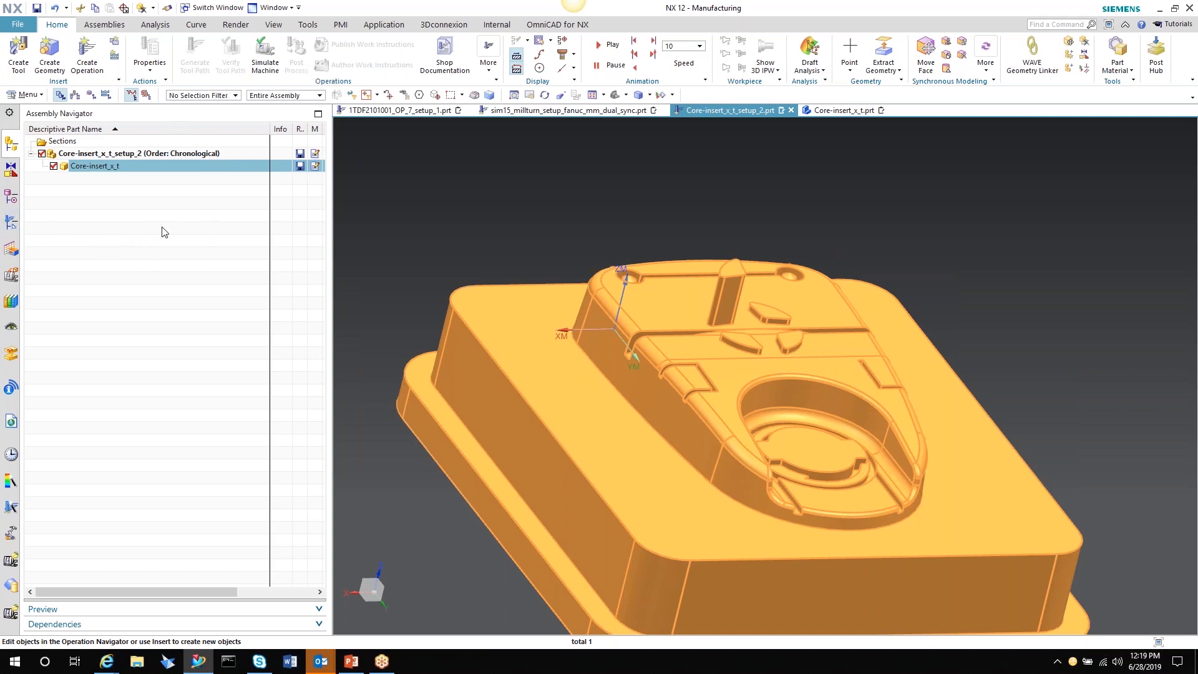
{"action": "mouse_move", "coordinate": [233, 117]}
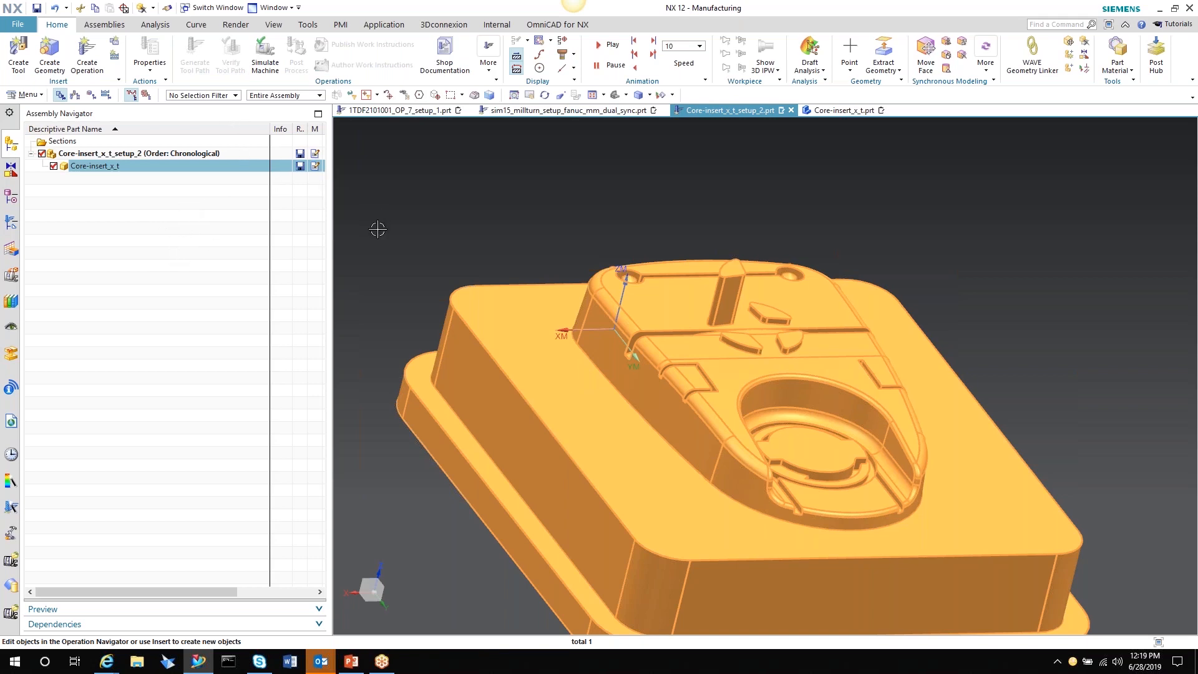
{"action": "mouse_move", "coordinate": [381, 225]}
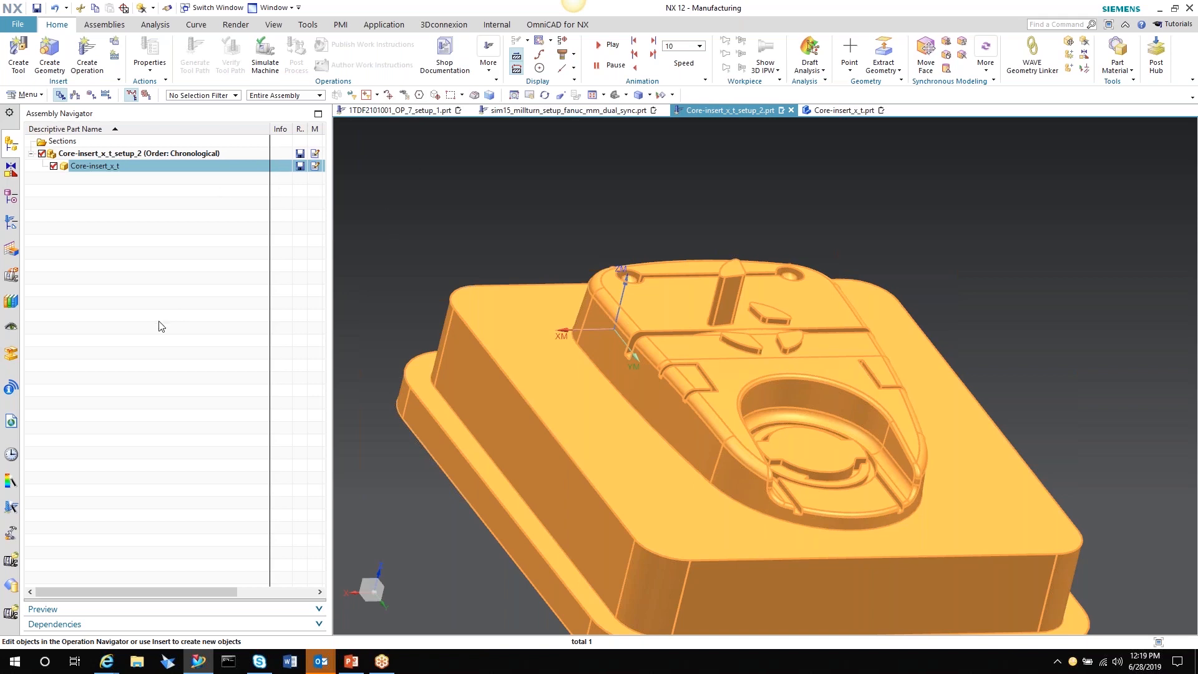
{"action": "mouse_move", "coordinate": [402, 234]}
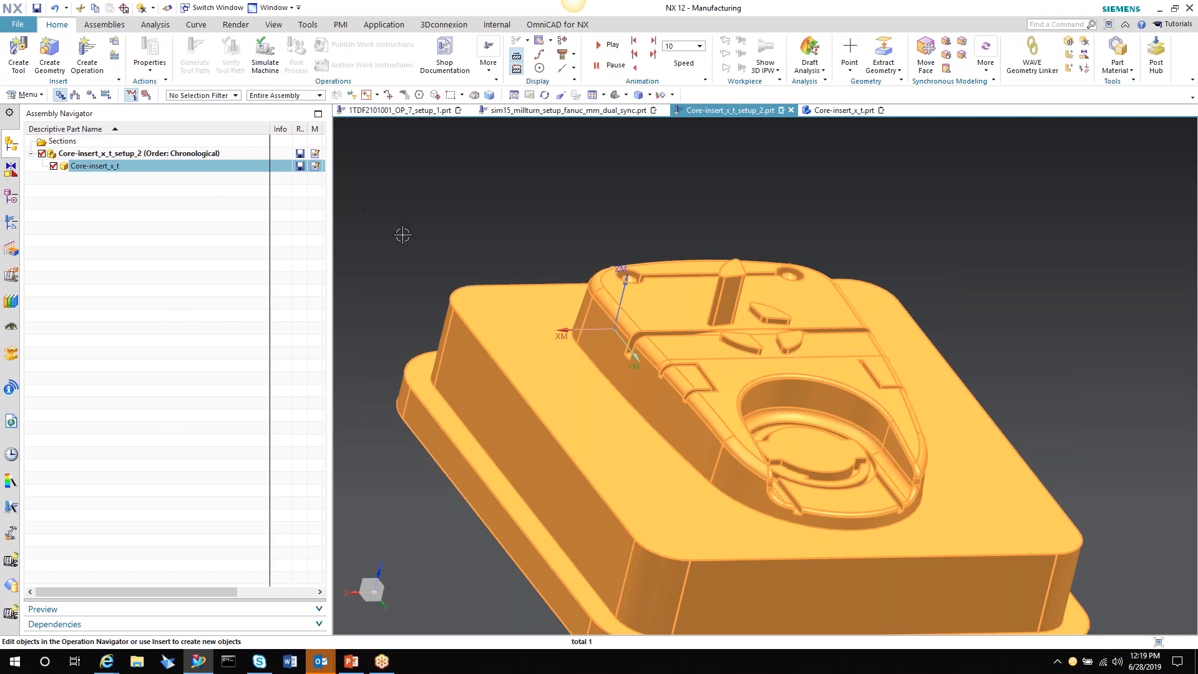
{"action": "mouse_move", "coordinate": [518, 208]}
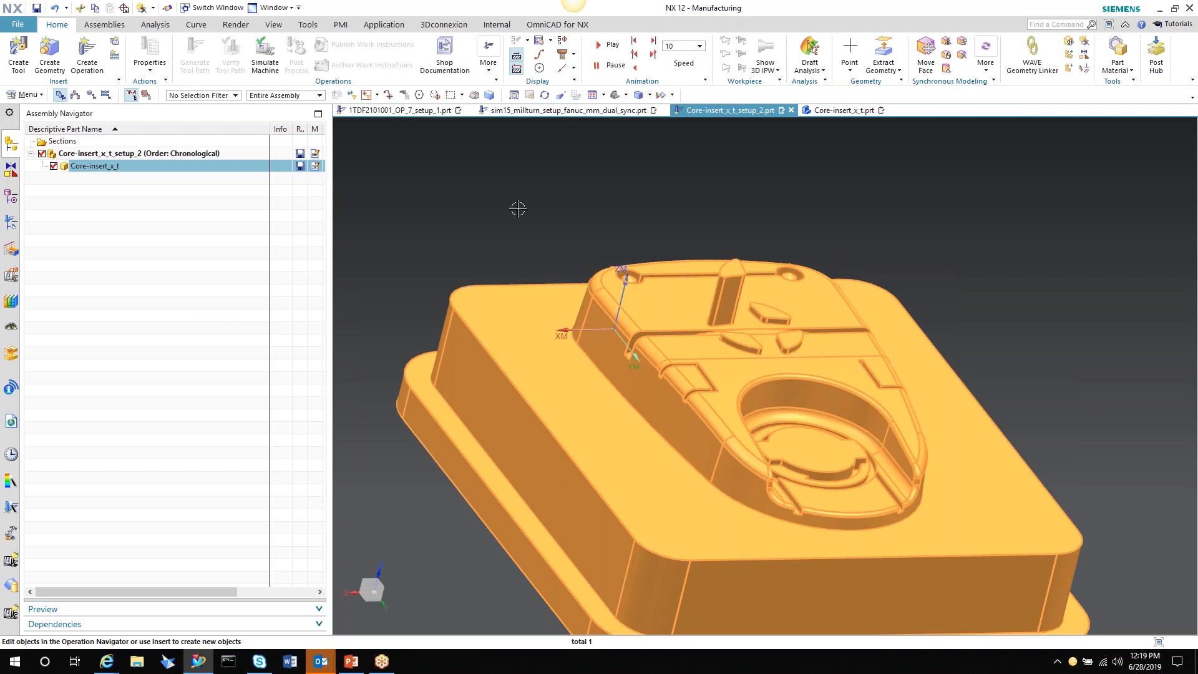
{"action": "mouse_move", "coordinate": [506, 212]}
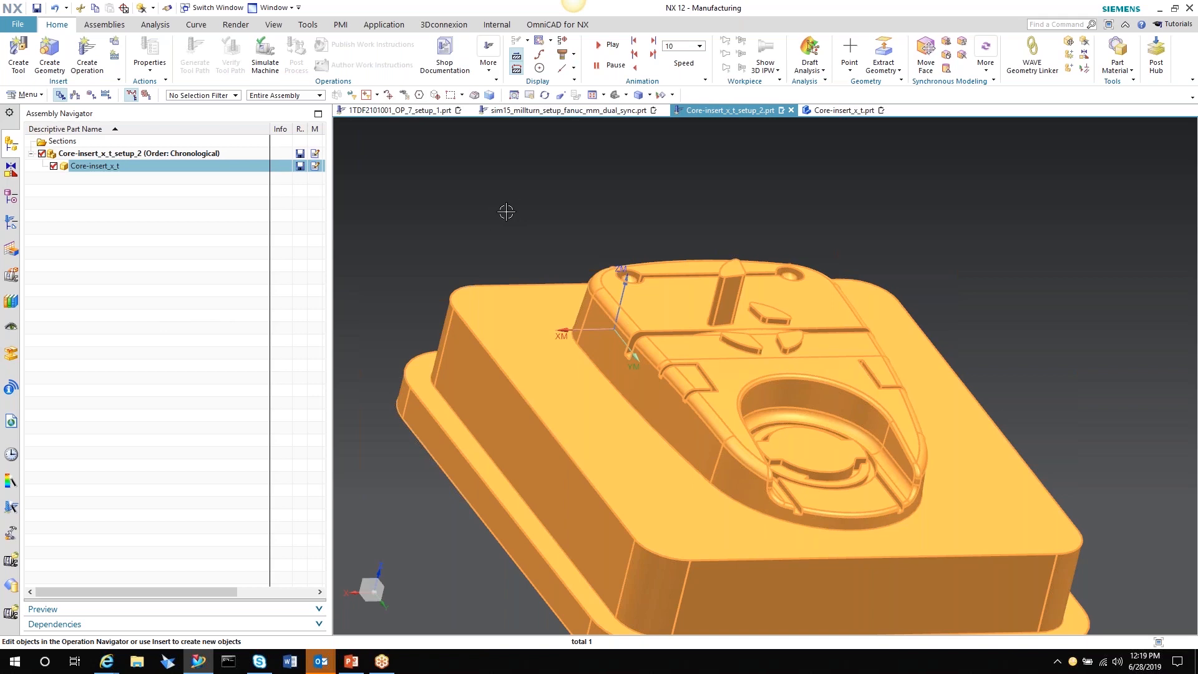
{"action": "mouse_move", "coordinate": [529, 235]}
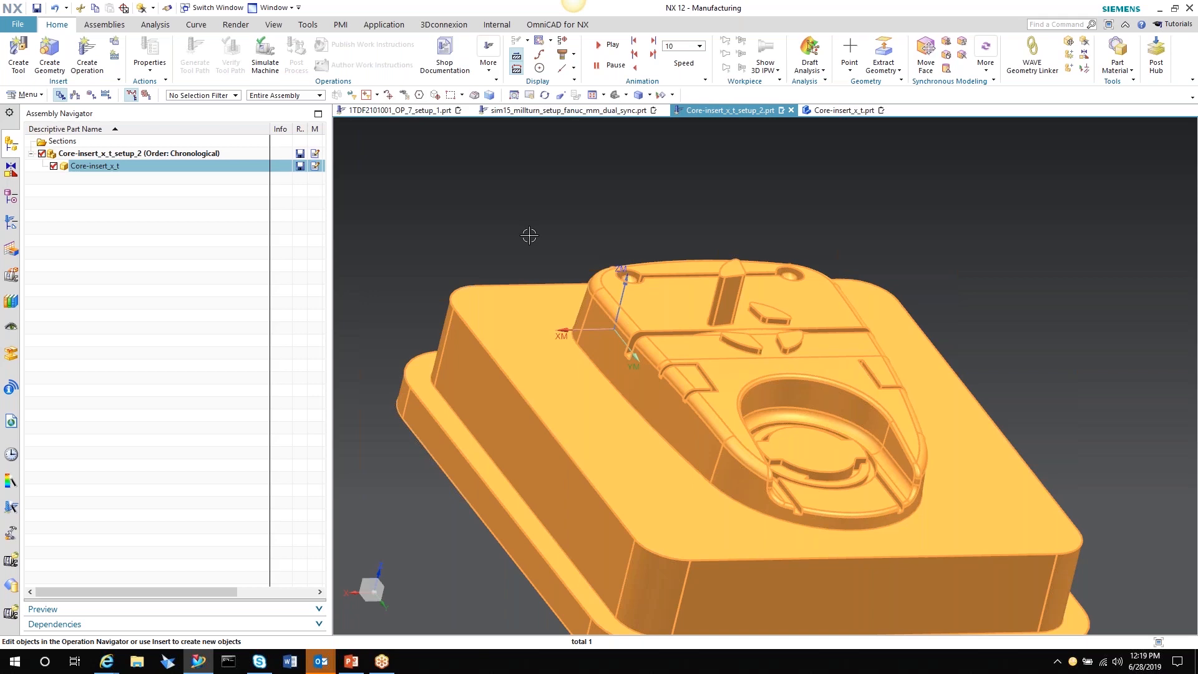
{"action": "mouse_move", "coordinate": [627, 185]}
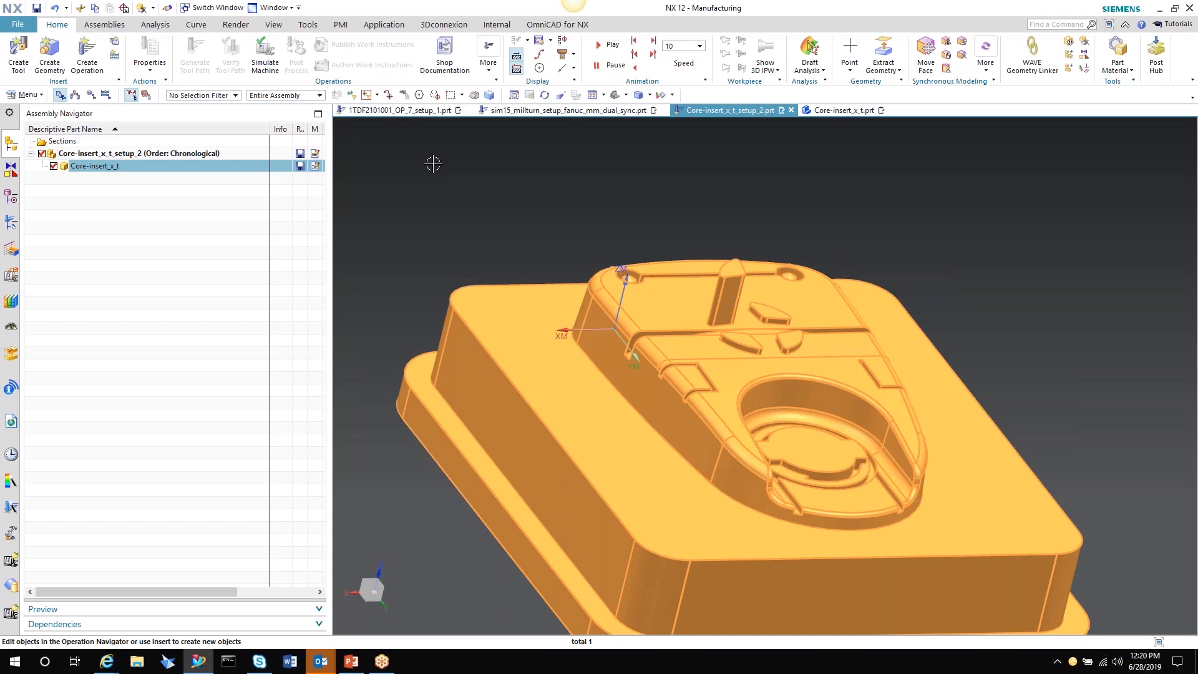
{"action": "mouse_move", "coordinate": [546, 141]}
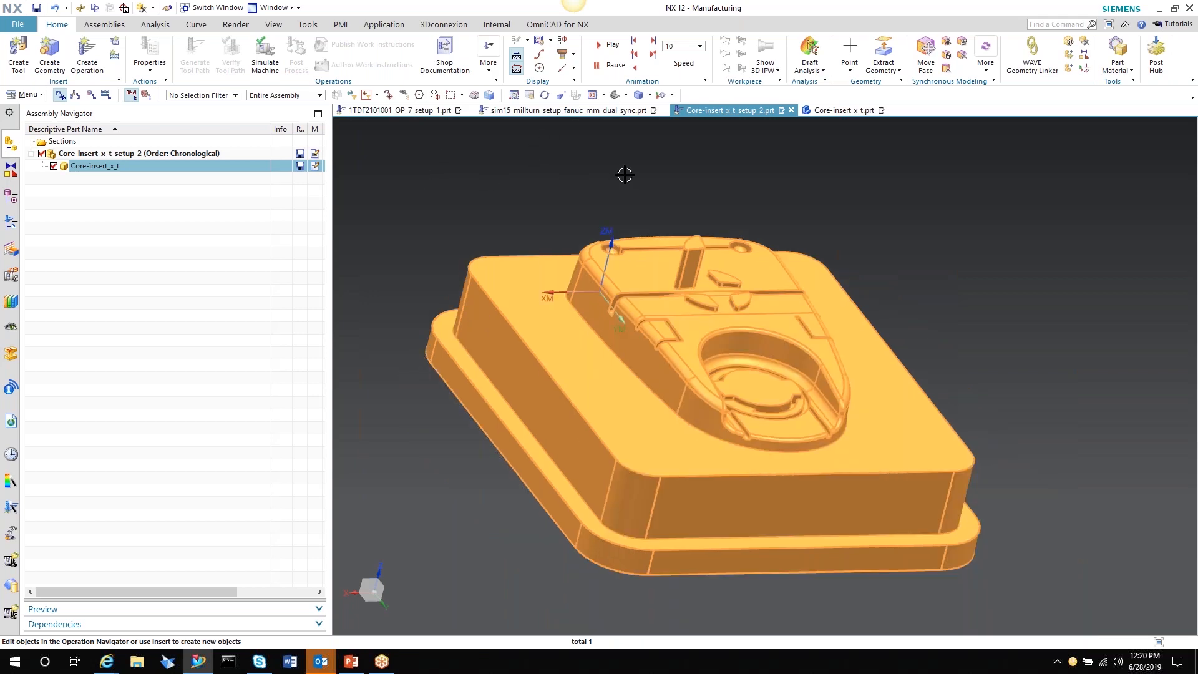
{"action": "mouse_move", "coordinate": [943, 251]}
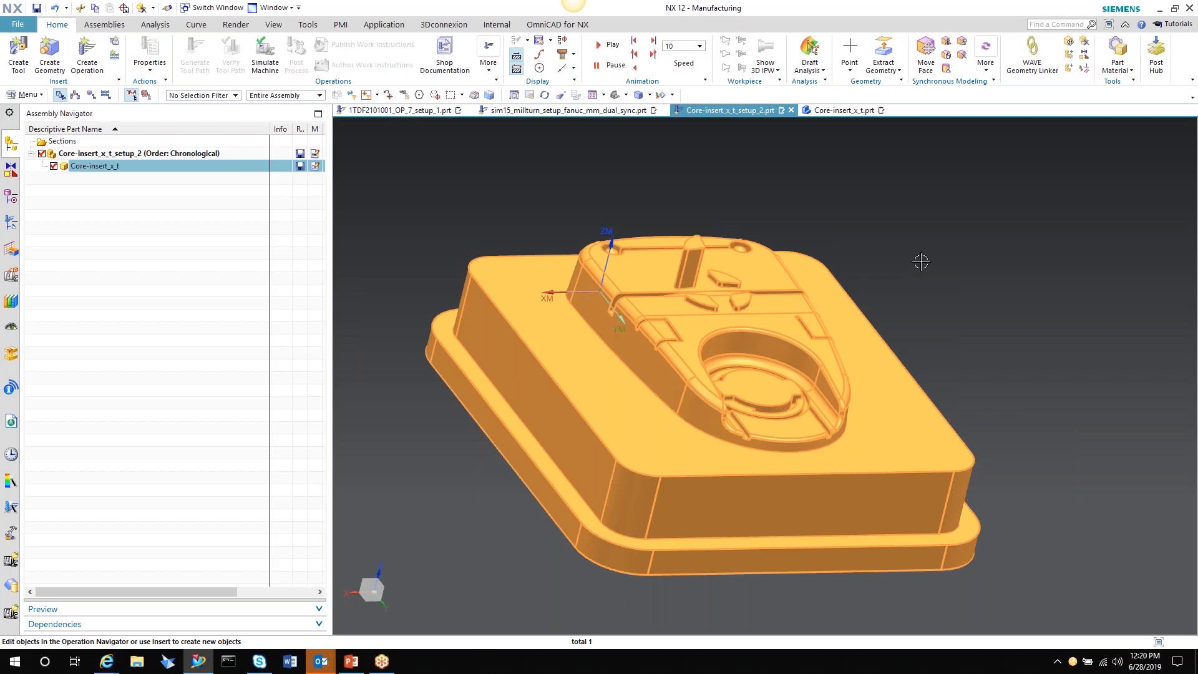
{"action": "mouse_move", "coordinate": [399, 168]}
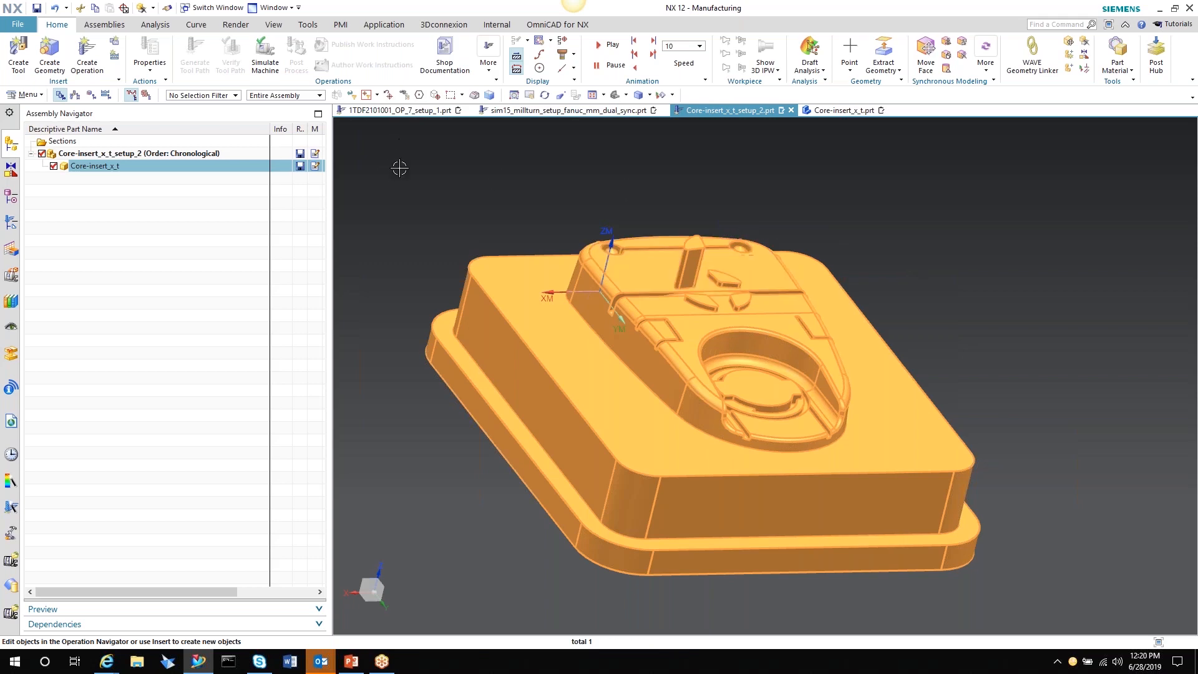
{"action": "mouse_move", "coordinate": [464, 183]}
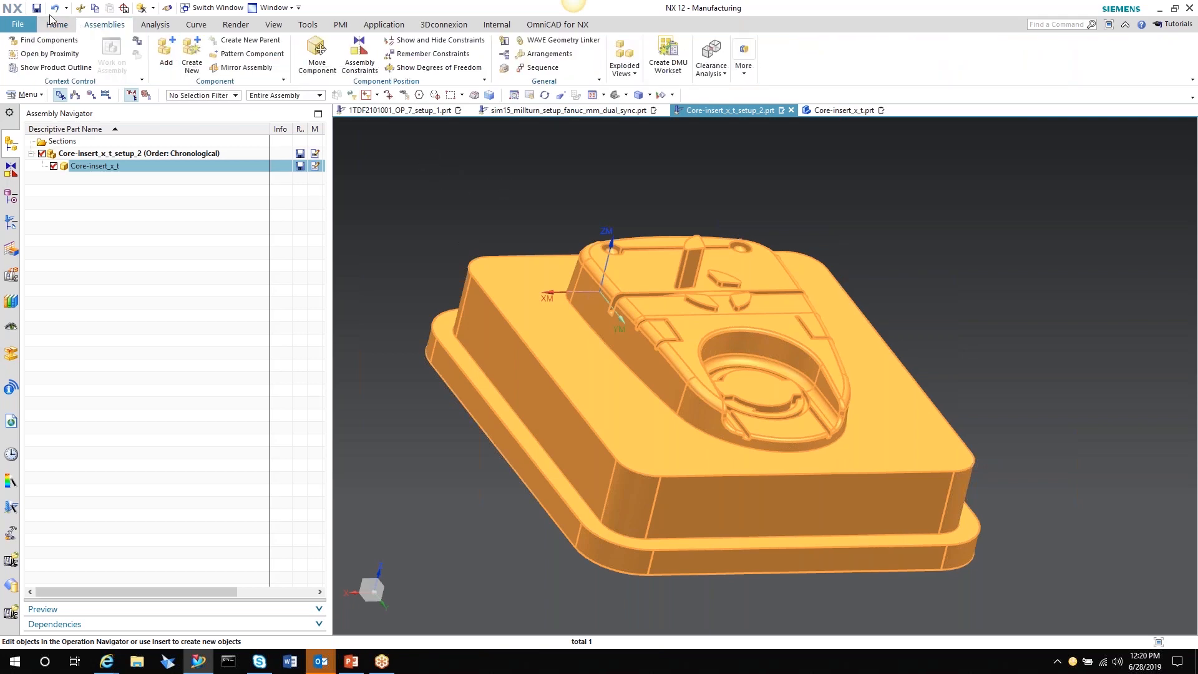
{"action": "left_click", "coordinate": [56, 25]}
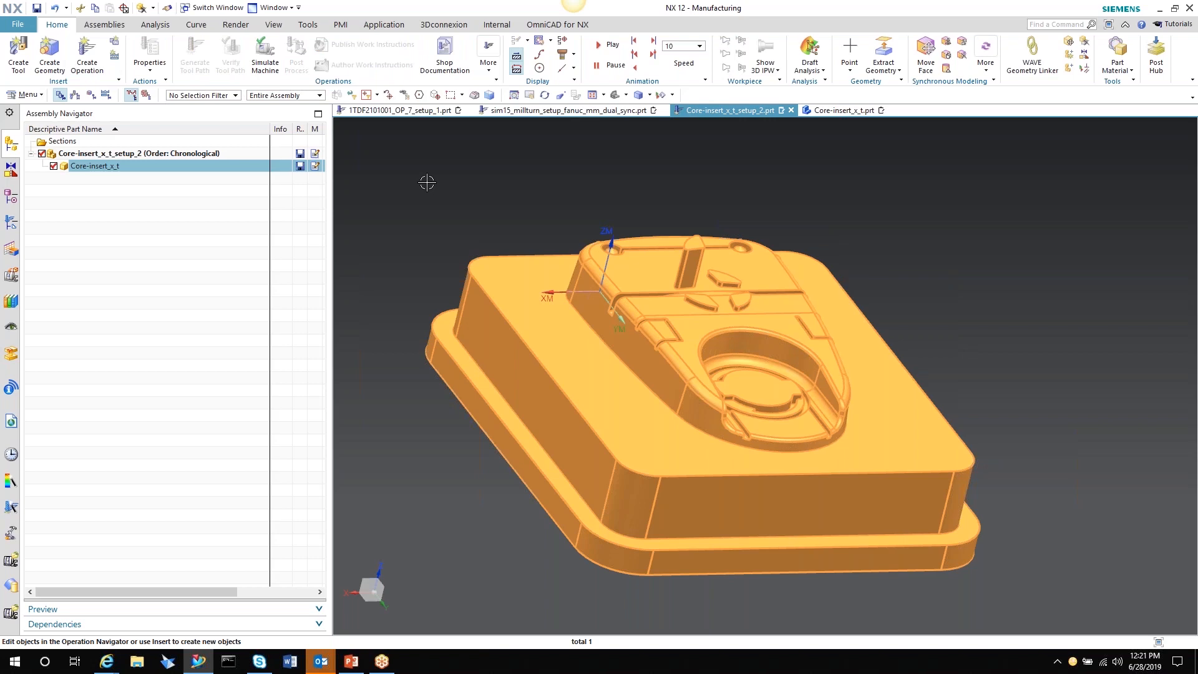
{"action": "mouse_move", "coordinate": [609, 202]}
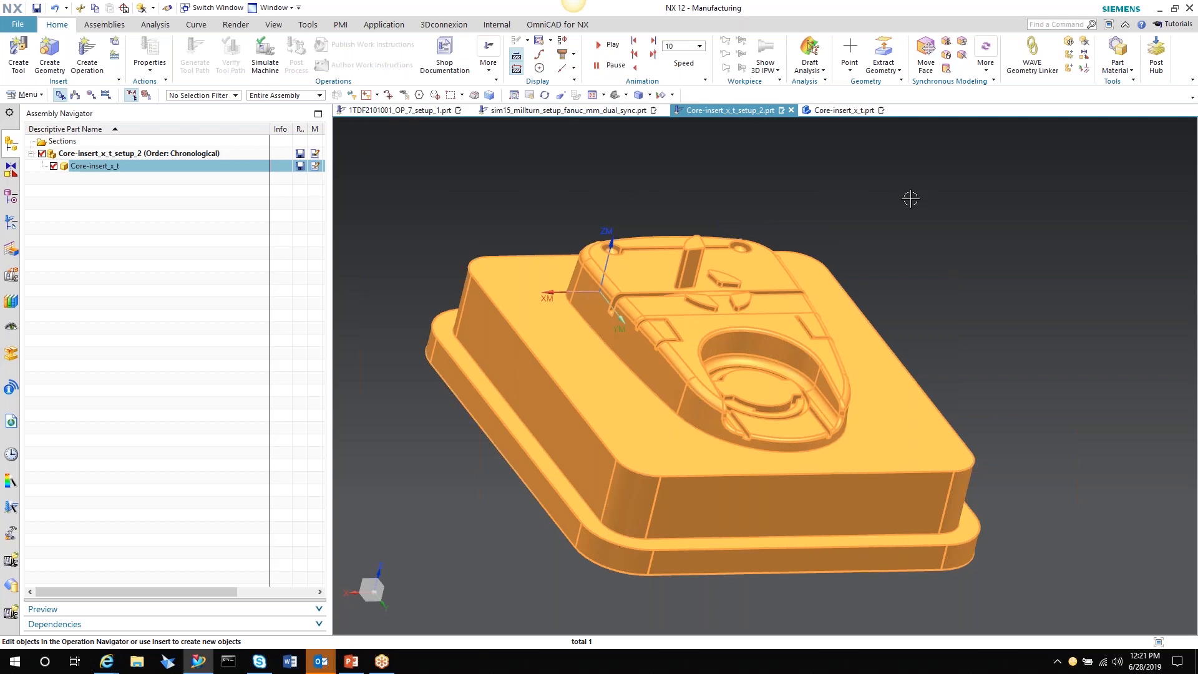
{"action": "mouse_move", "coordinate": [968, 241]}
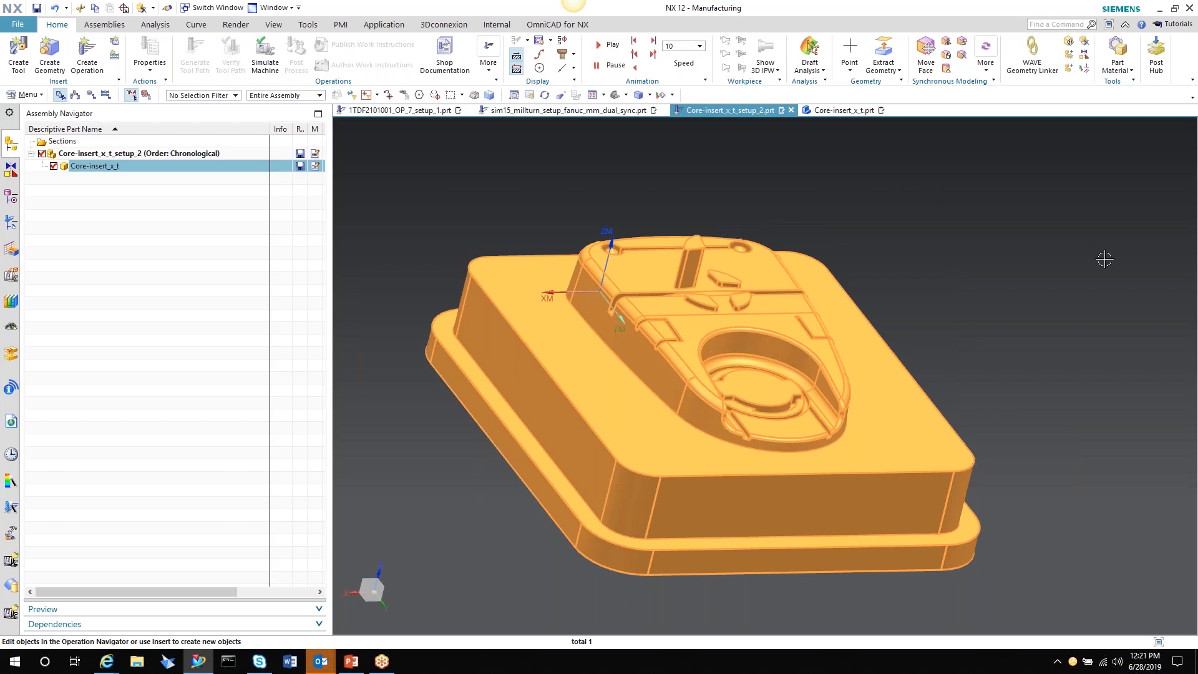
{"action": "mouse_move", "coordinate": [1123, 265]}
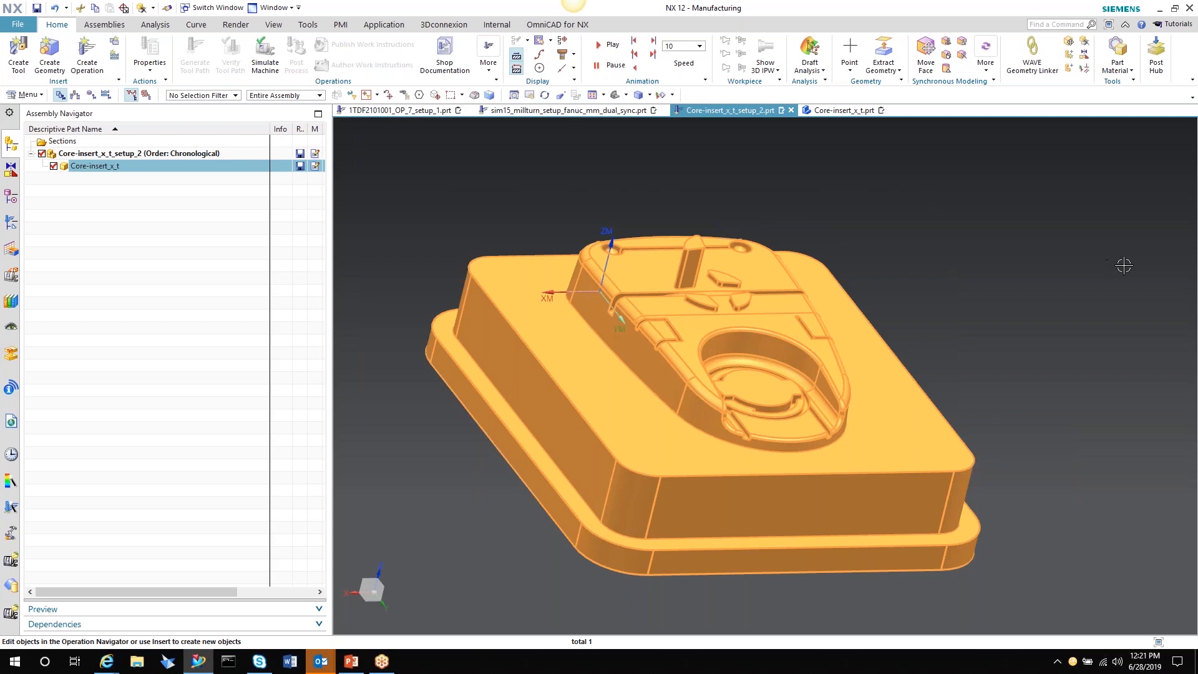
{"action": "mouse_move", "coordinate": [1050, 329]}
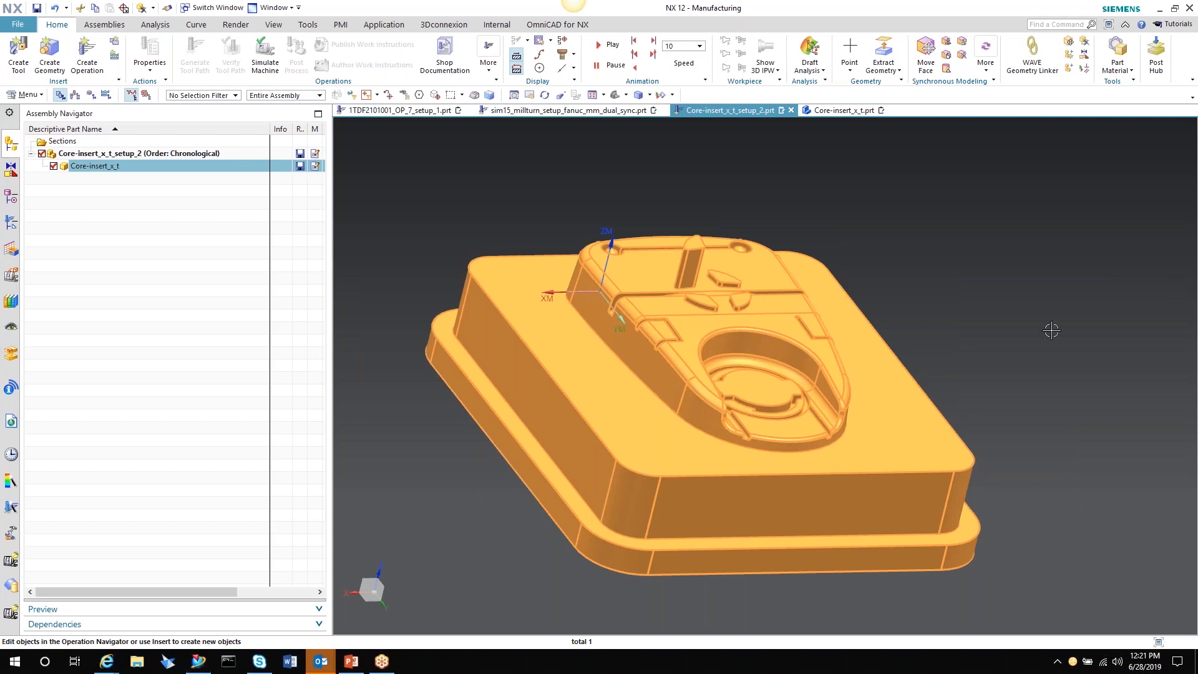
Bring PowerPoint forward and return to the Demo slide on creating a manufacturing file
{"action": "left_click", "coordinate": [349, 661]}
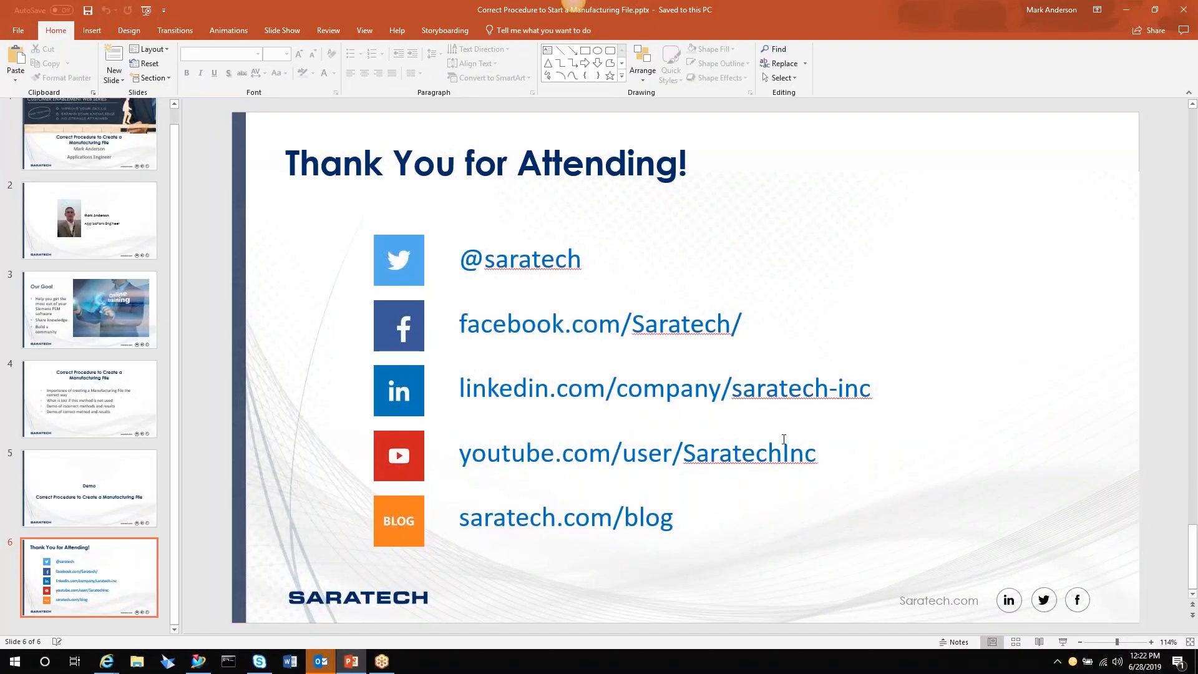
{"action": "left_click", "coordinate": [88, 488]}
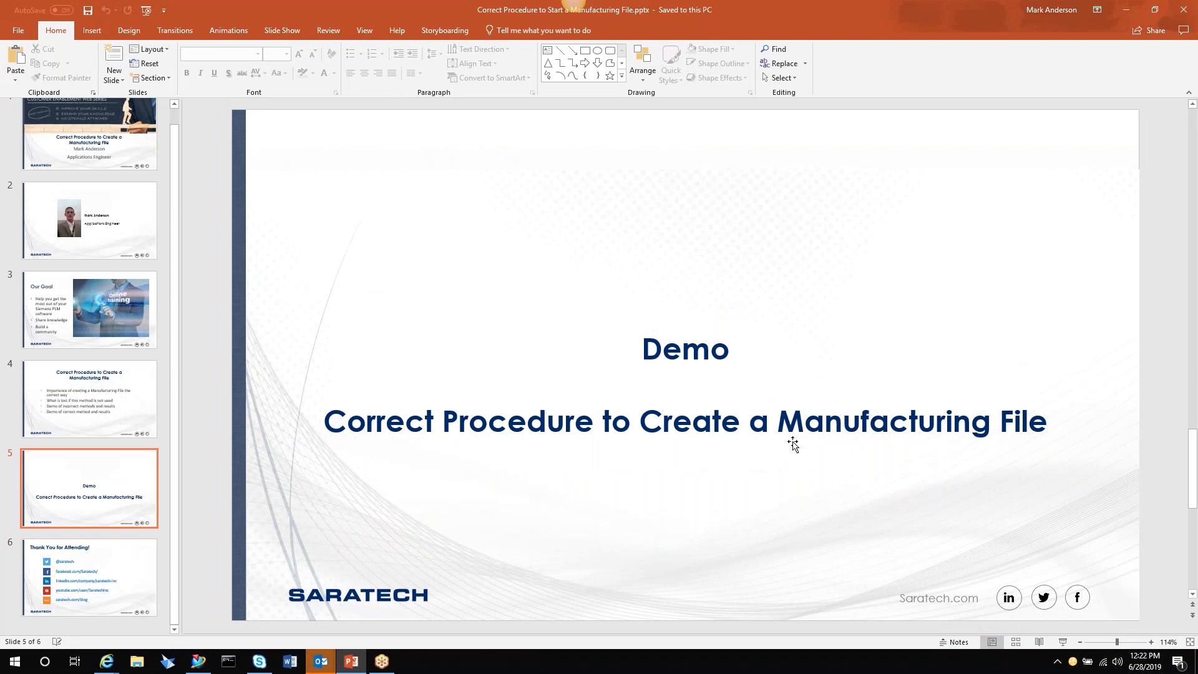
{"action": "mouse_move", "coordinate": [769, 484]}
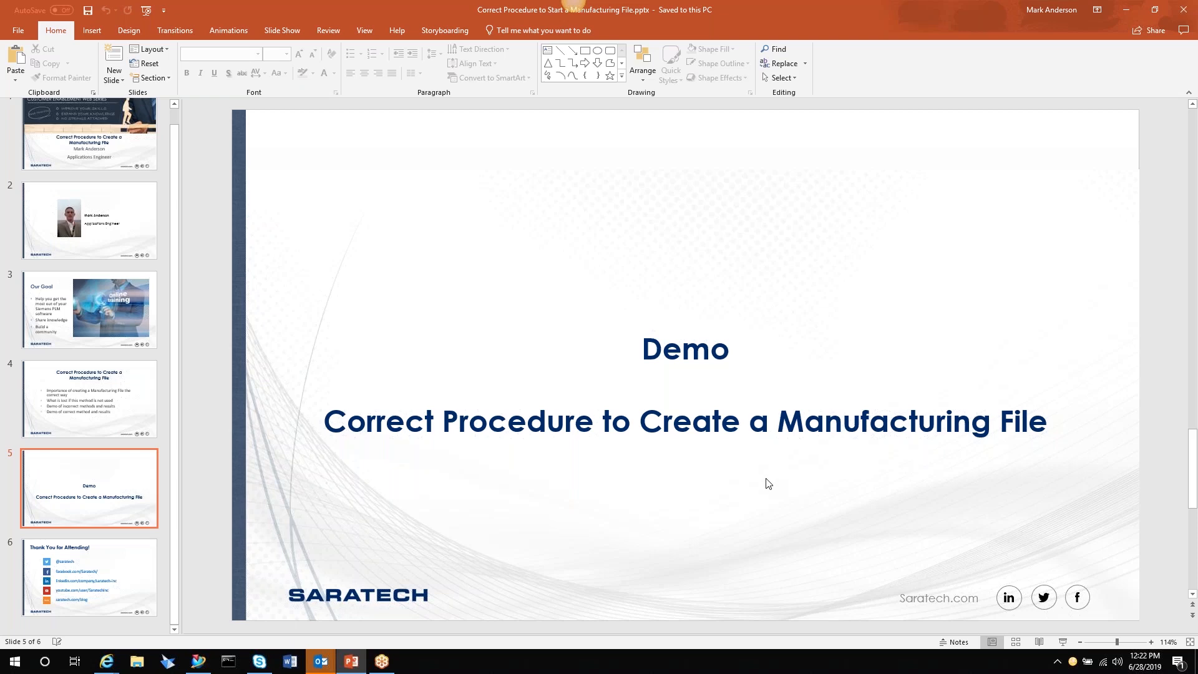
{"action": "mouse_move", "coordinate": [784, 470]}
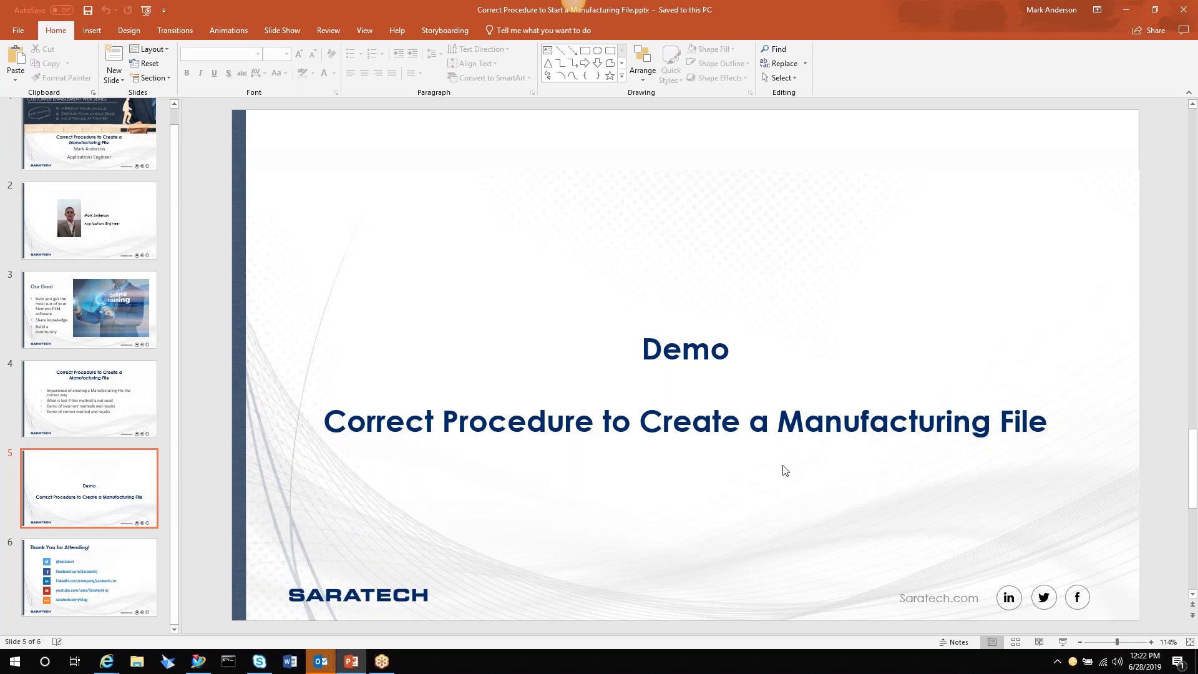
{"action": "mouse_move", "coordinate": [1153, 179]}
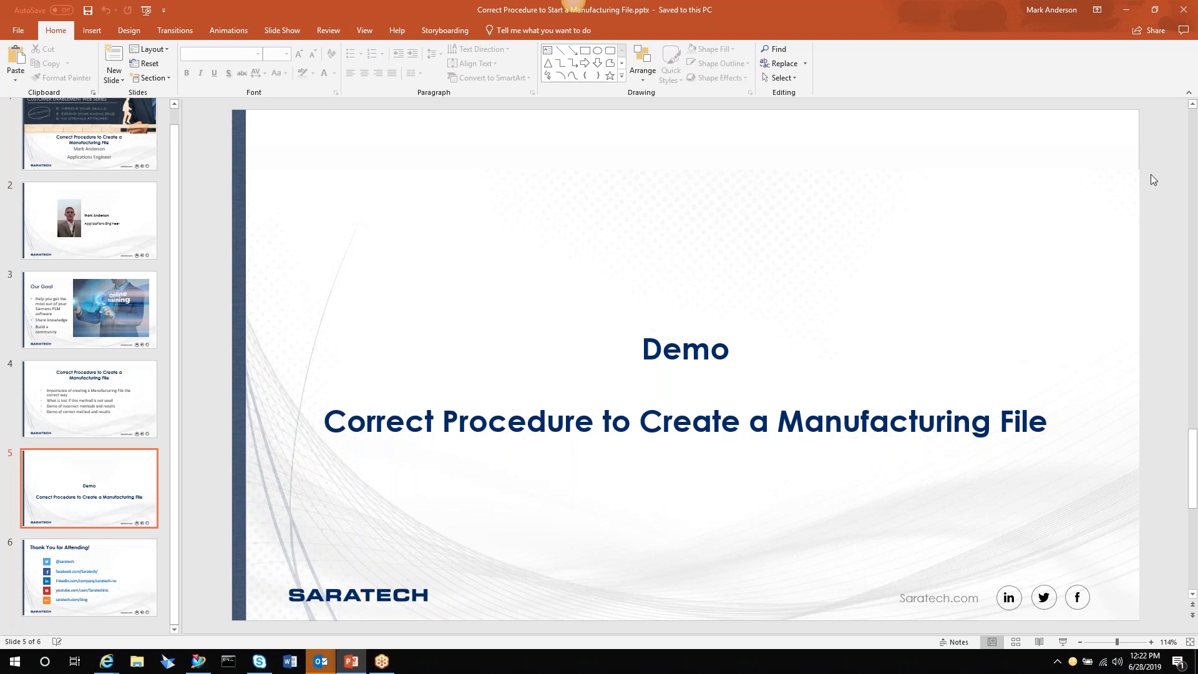